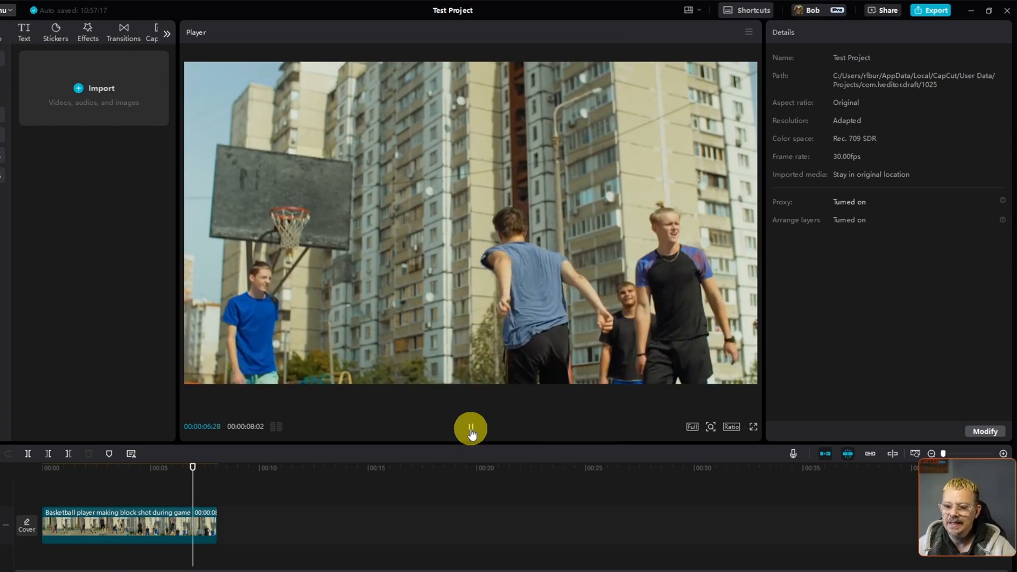
Pause playback, scrub the playhead back to 0:00 and select the basketball clip to show its properties
{"action": "left_click", "coordinate": [471, 429]}
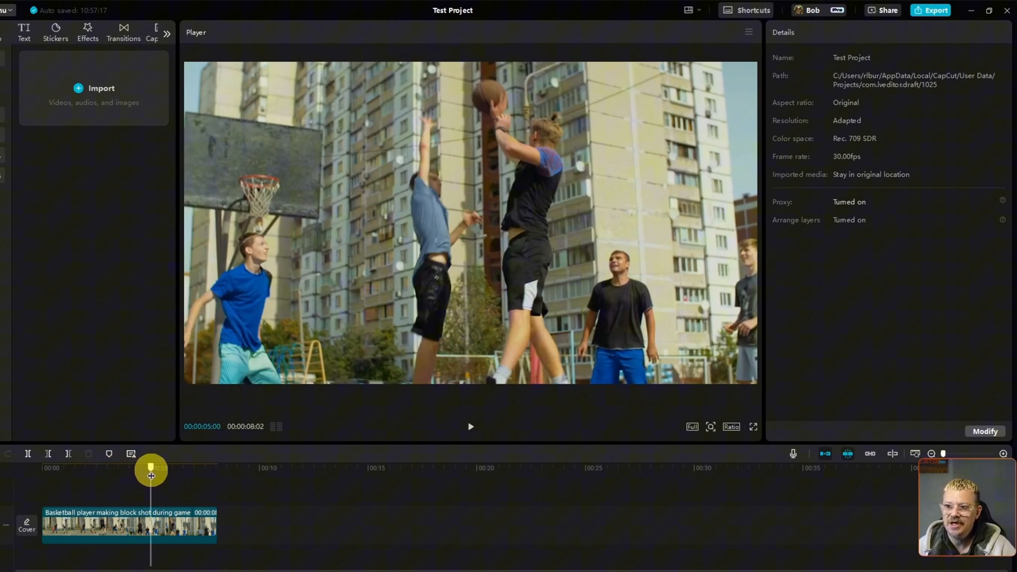
{"action": "left_click_drag", "start_coordinate": [150, 468], "coordinate": [140, 469]}
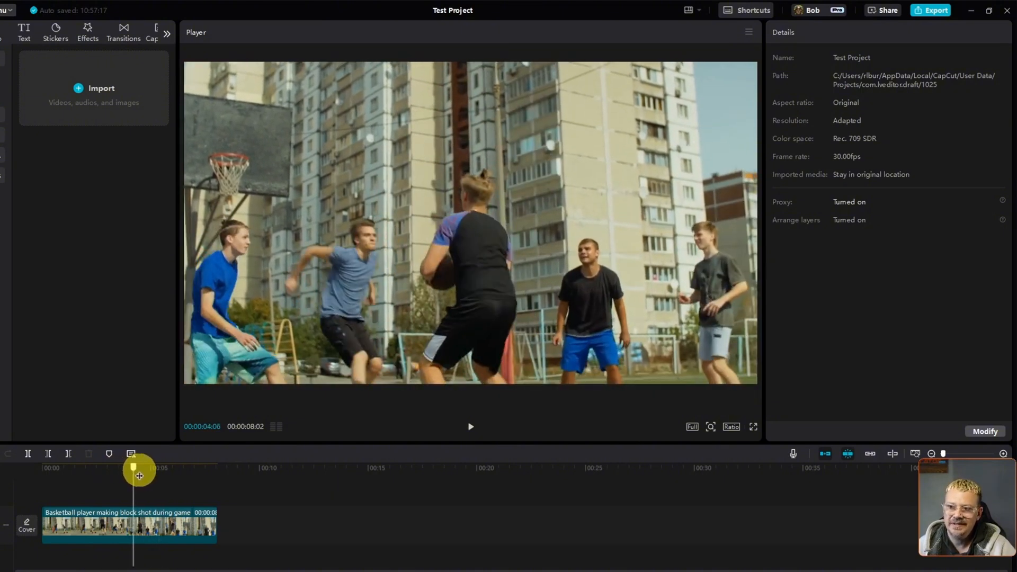
{"action": "left_click_drag", "start_coordinate": [137, 469], "coordinate": [154, 469]}
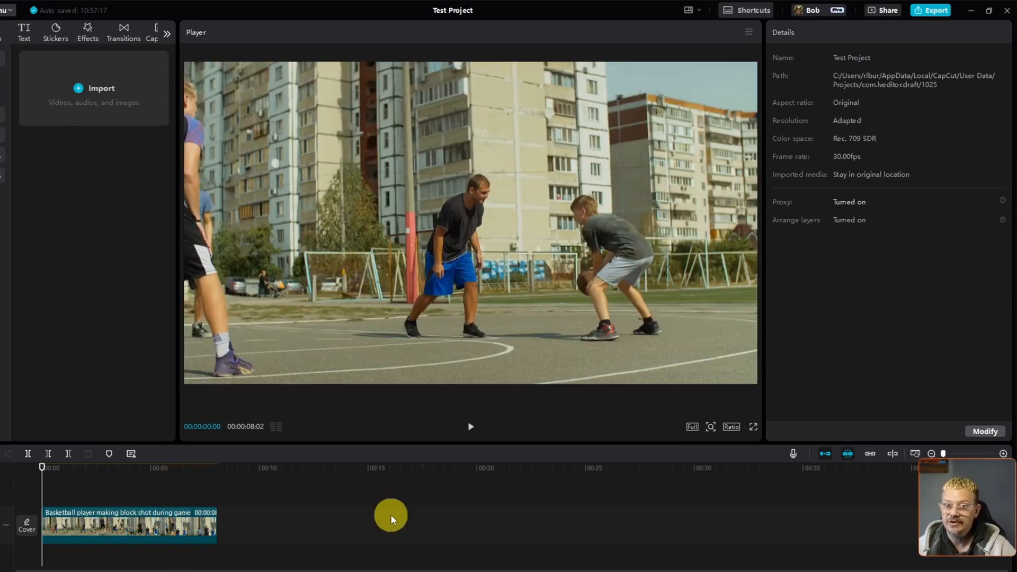
{"action": "left_click", "coordinate": [129, 526]}
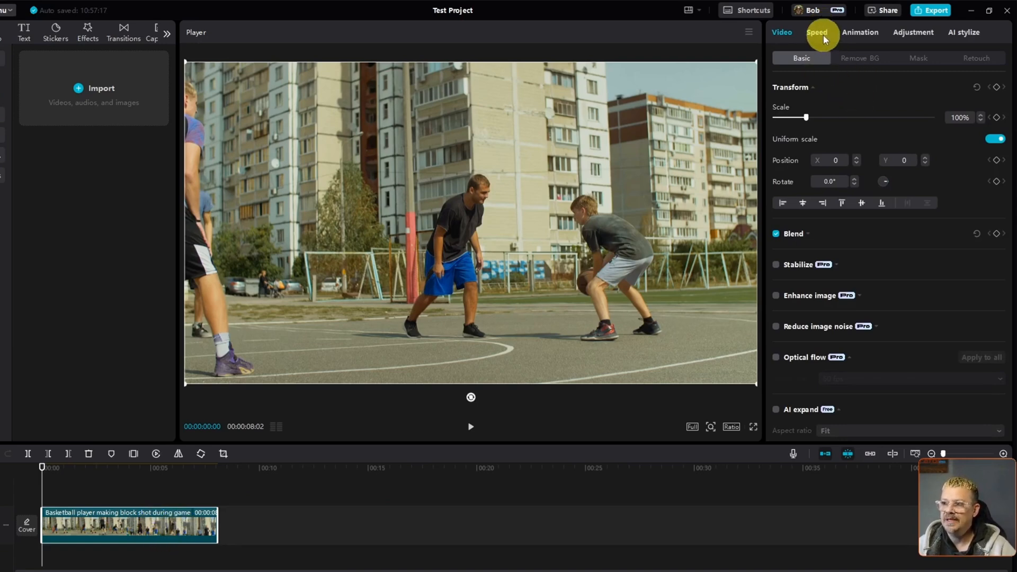
In the Speed settings, stretch the clip's end handle to slow it to about 0.4x, then return it to 1.0x
{"action": "left_click", "coordinate": [817, 31]}
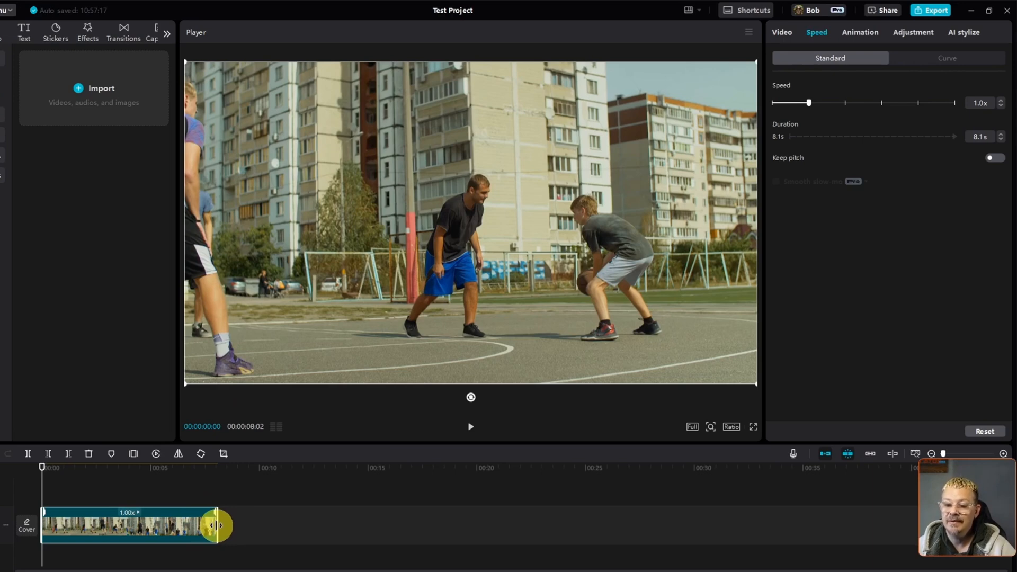
{"action": "left_click_drag", "start_coordinate": [214, 526], "coordinate": [293, 522]}
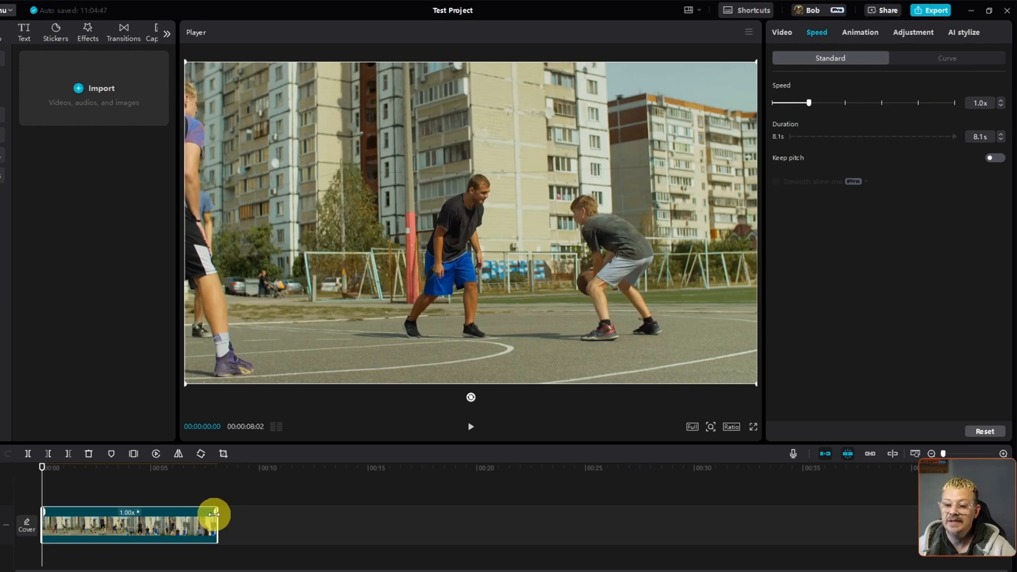
{"action": "left_click_drag", "start_coordinate": [214, 522], "coordinate": [204, 522]}
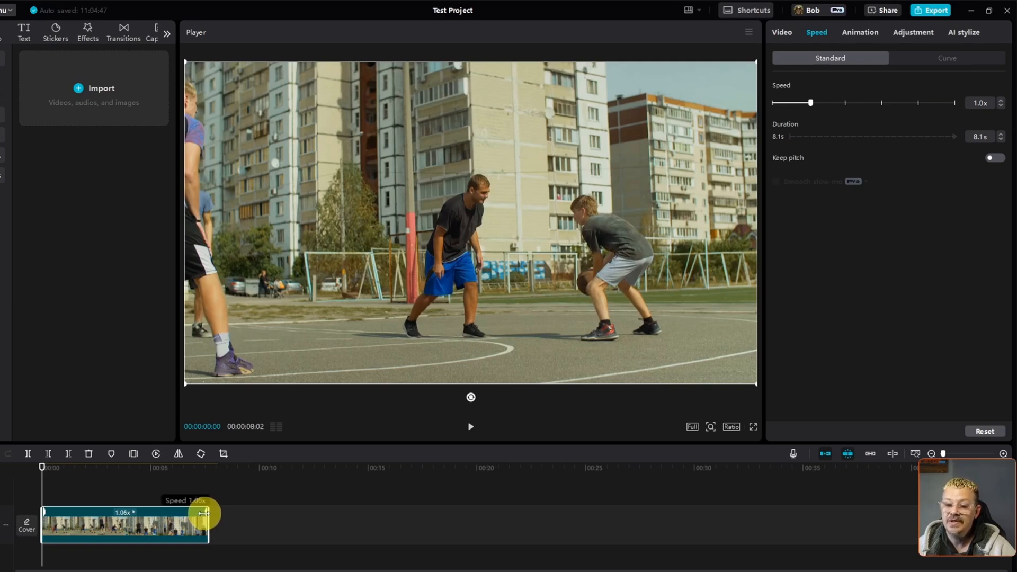
{"action": "left_click_drag", "start_coordinate": [204, 513], "coordinate": [156, 512]}
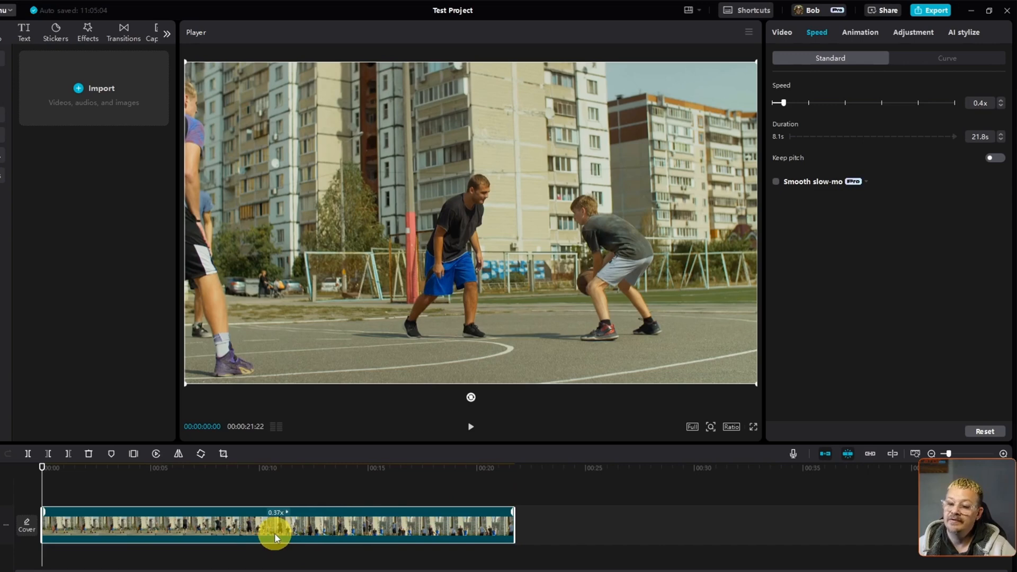
{"action": "mouse_move", "coordinate": [422, 533]}
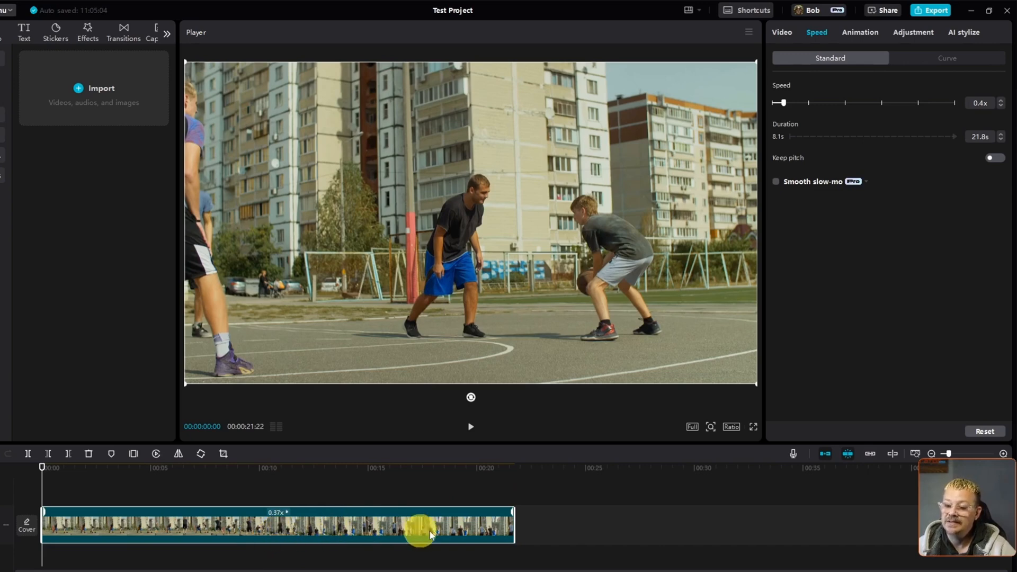
{"action": "left_click_drag", "start_coordinate": [782, 103], "coordinate": [809, 103]}
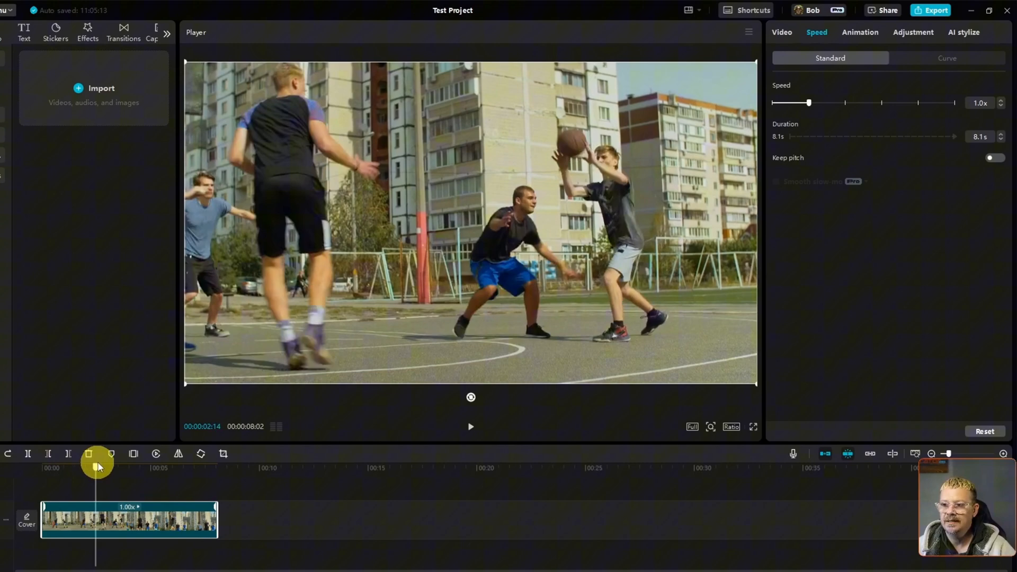
Position the playhead before and after the jump shot and split the clip at both points
{"action": "left_click_drag", "start_coordinate": [98, 463], "coordinate": [137, 463]}
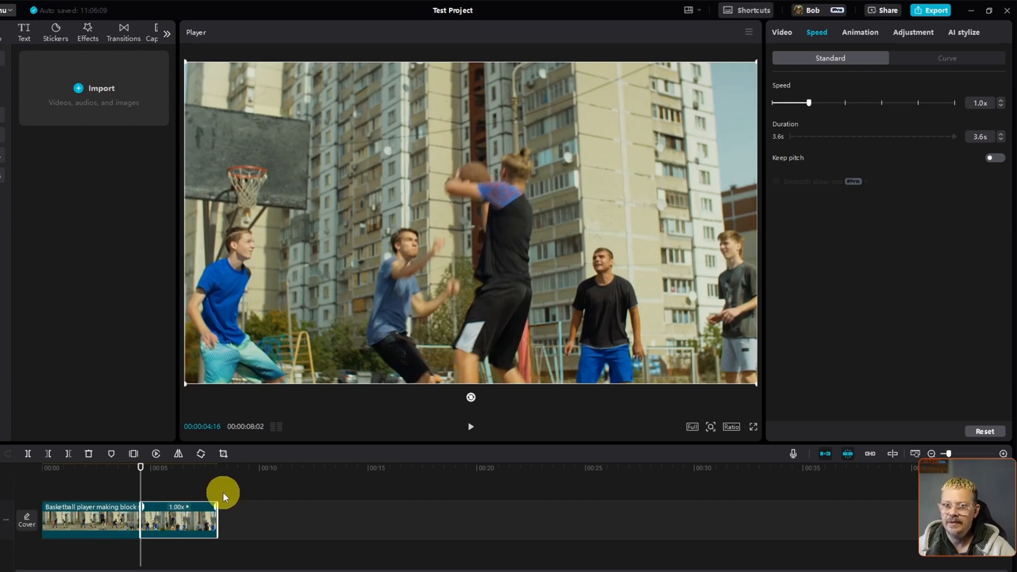
{"action": "mouse_move", "coordinate": [855, 461]}
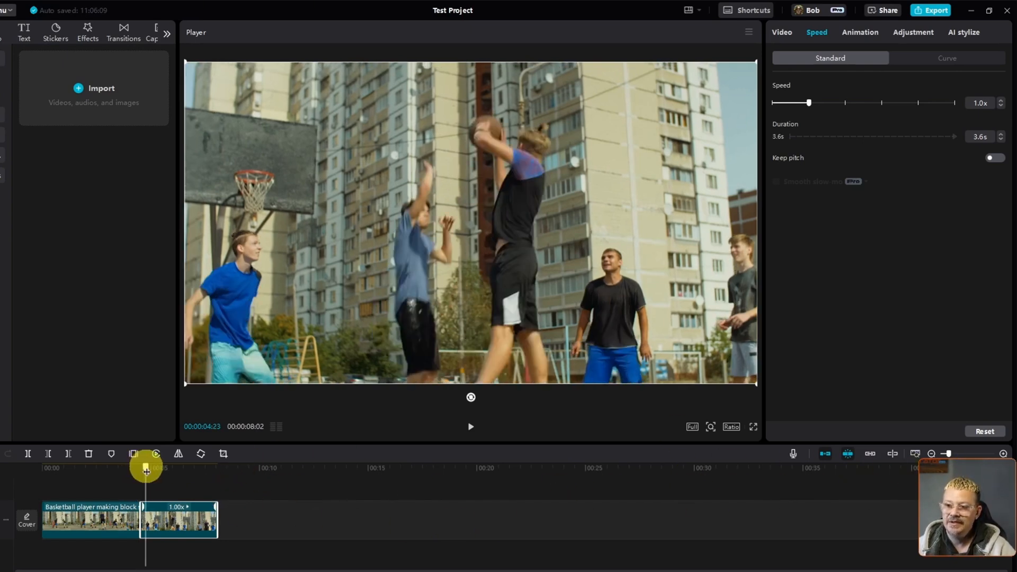
{"action": "left_click_drag", "start_coordinate": [145, 470], "coordinate": [161, 470]}
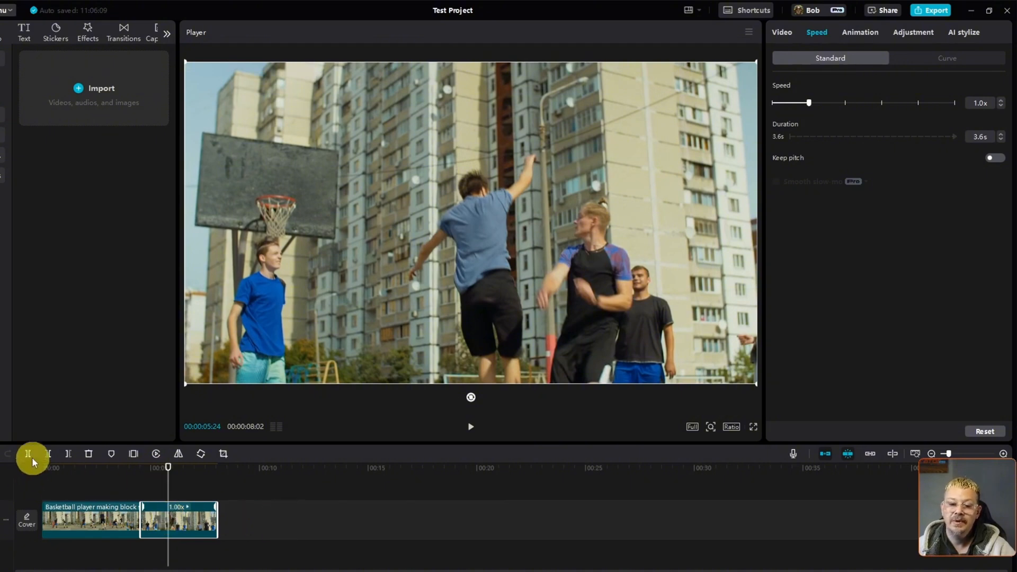
{"action": "mouse_move", "coordinate": [28, 454]}
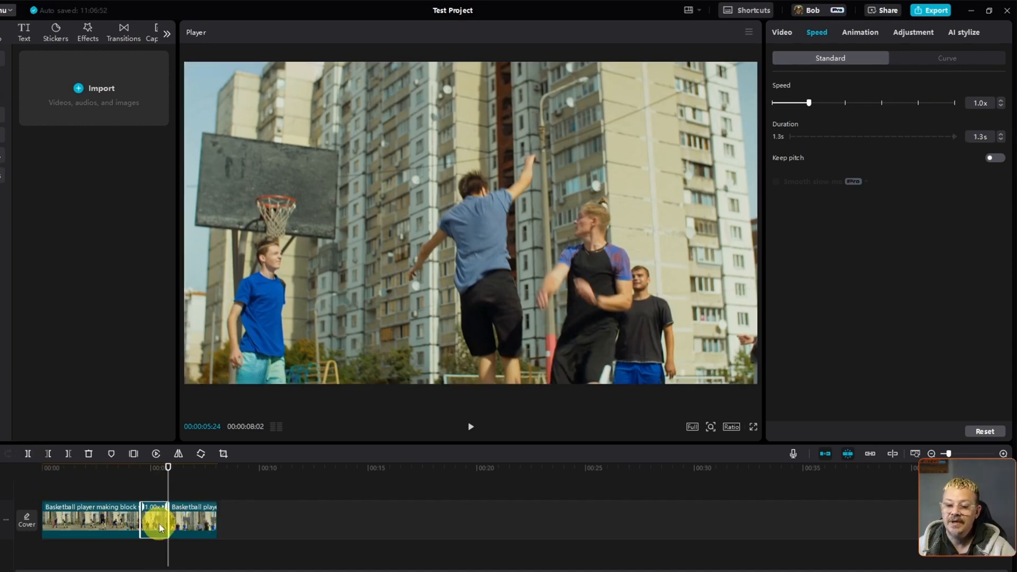
Slow the jump-shot piece to 0.5x and set the opening and ending pieces to 2.0x
{"action": "left_click_drag", "start_coordinate": [160, 525], "coordinate": [173, 507]}
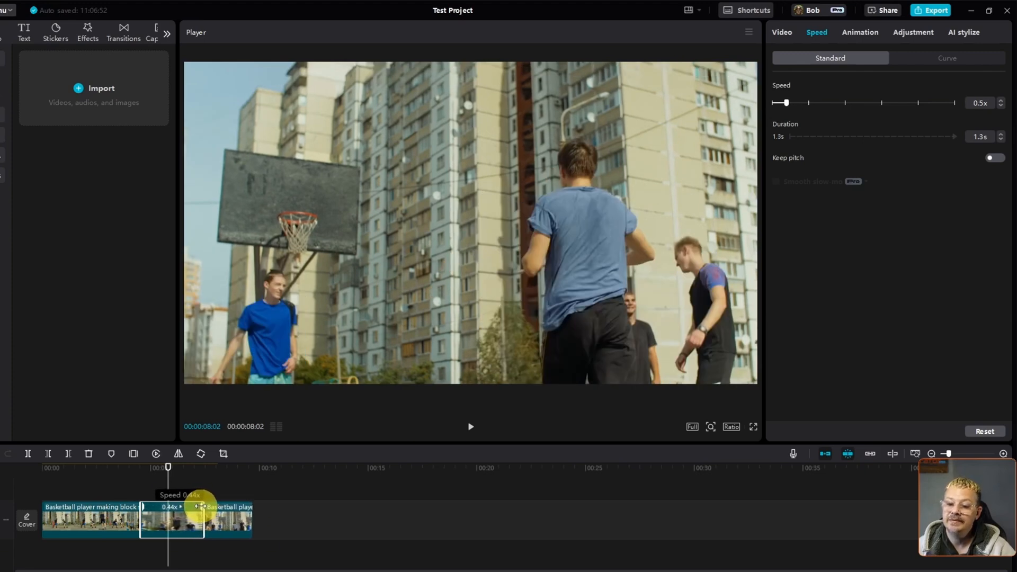
{"action": "left_click_drag", "start_coordinate": [189, 507], "coordinate": [195, 507]}
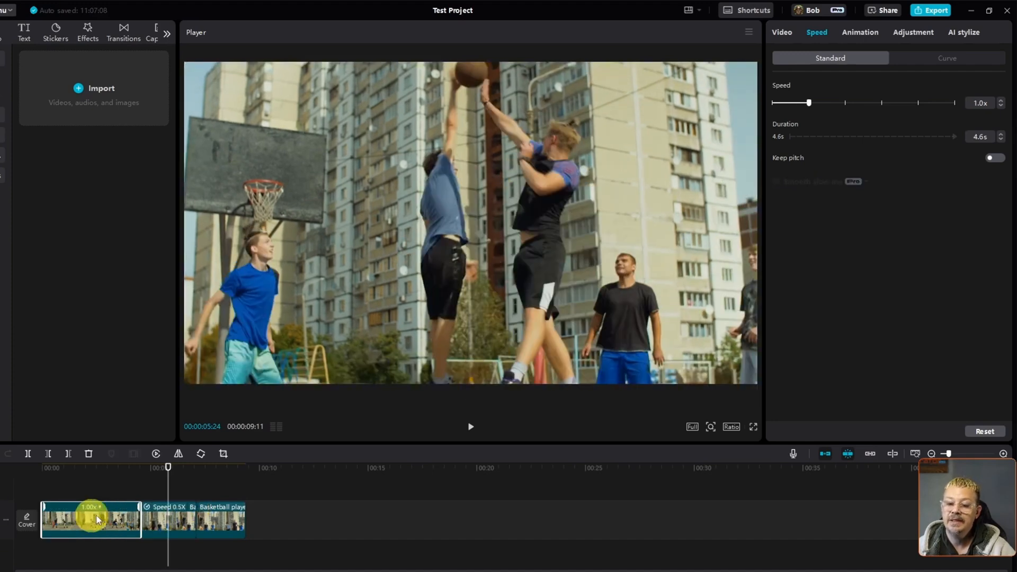
{"action": "left_click_drag", "start_coordinate": [809, 103], "coordinate": [836, 103]}
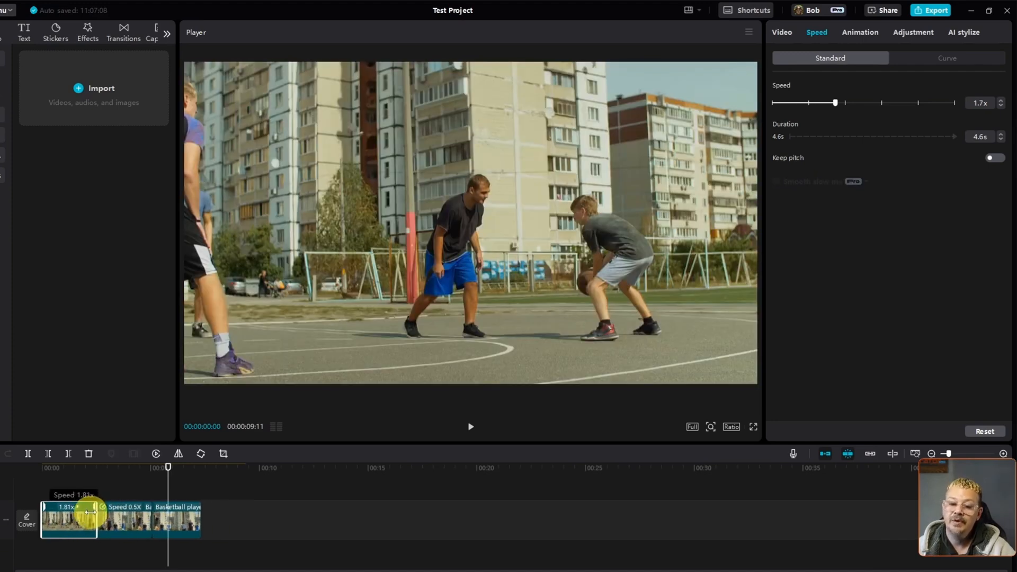
{"action": "left_click_drag", "start_coordinate": [836, 103], "coordinate": [847, 102]}
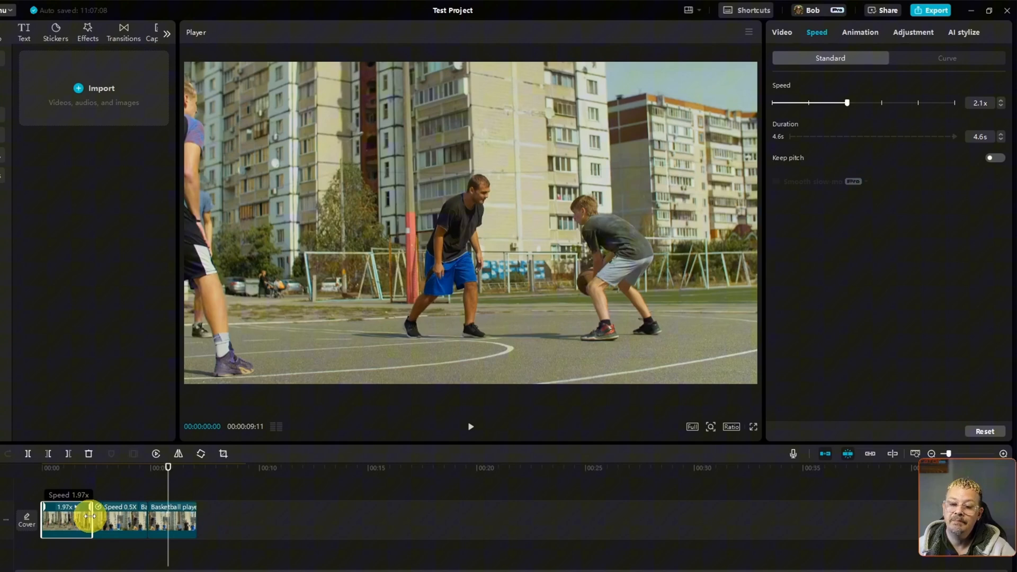
{"action": "left_click", "coordinate": [171, 520]}
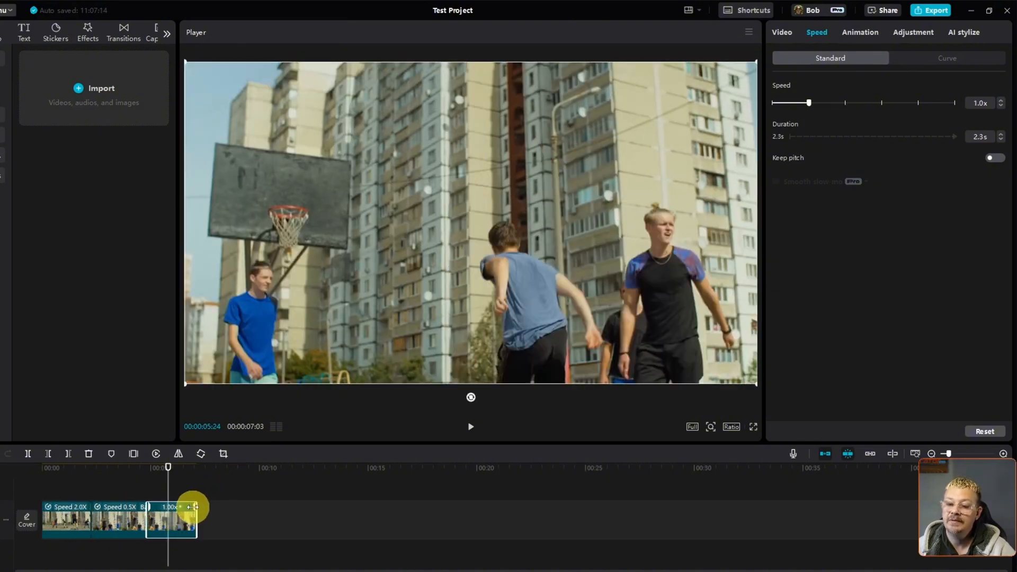
{"action": "left_click_drag", "start_coordinate": [808, 102], "coordinate": [831, 102]}
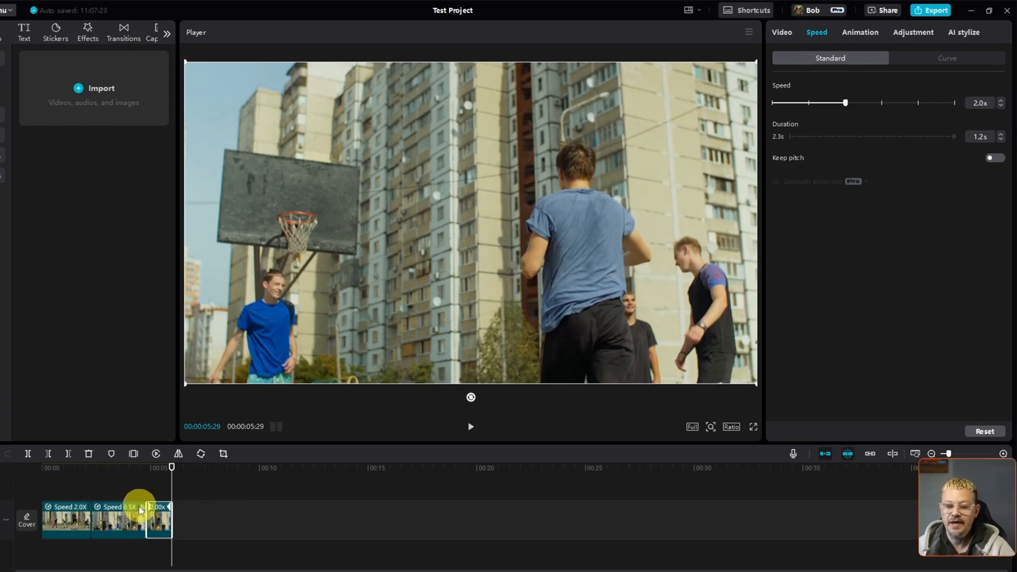
{"action": "left_click", "coordinate": [119, 519]}
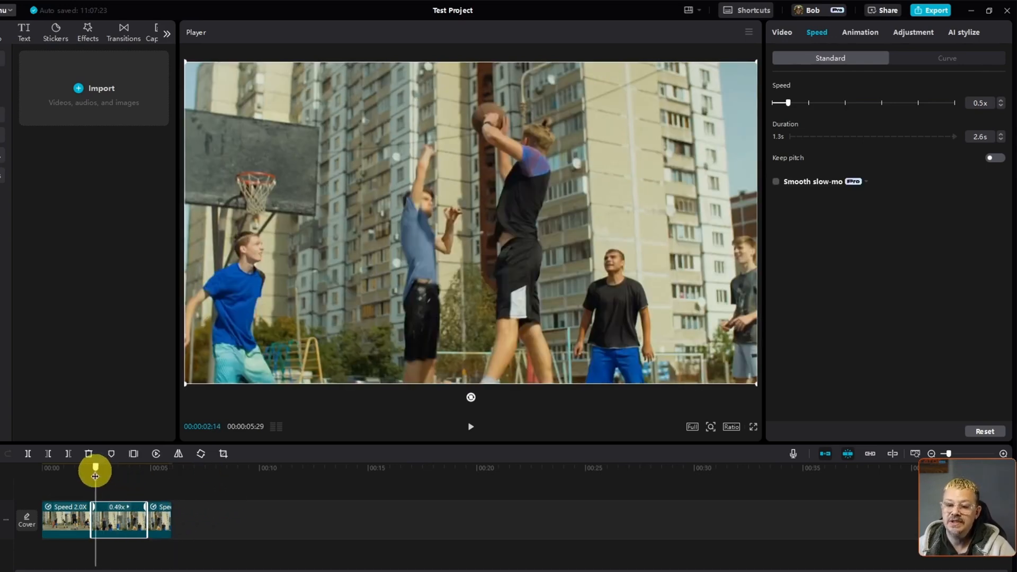
{"action": "left_click_drag", "start_coordinate": [95, 469], "coordinate": [115, 469]}
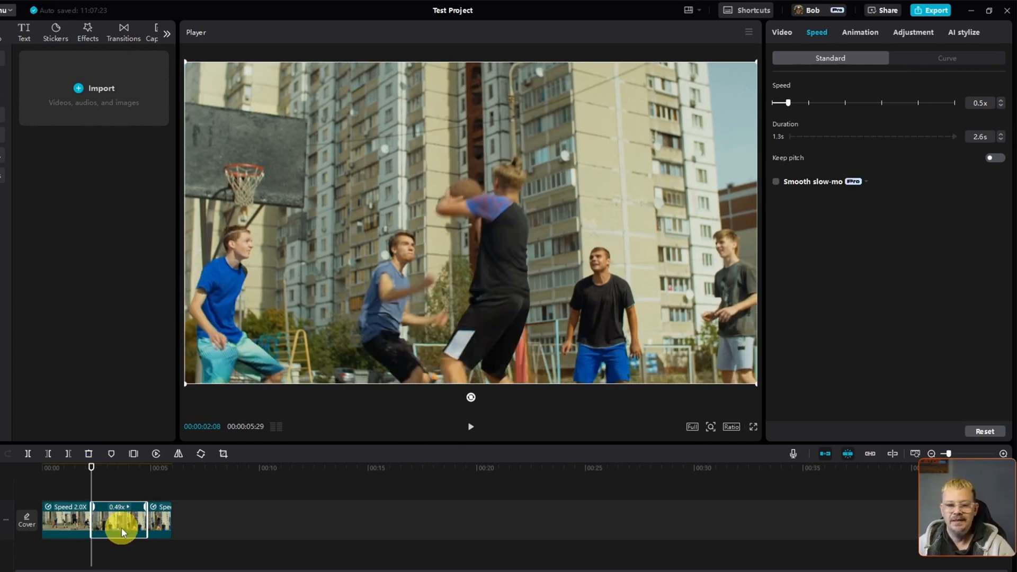
{"action": "mouse_move", "coordinate": [276, 535]}
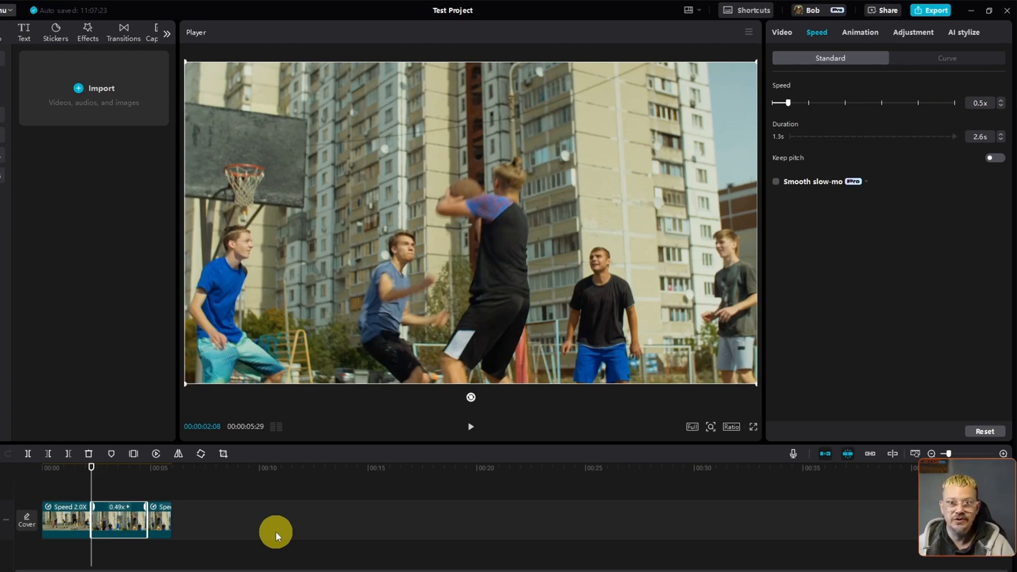
{"action": "mouse_move", "coordinate": [800, 220]}
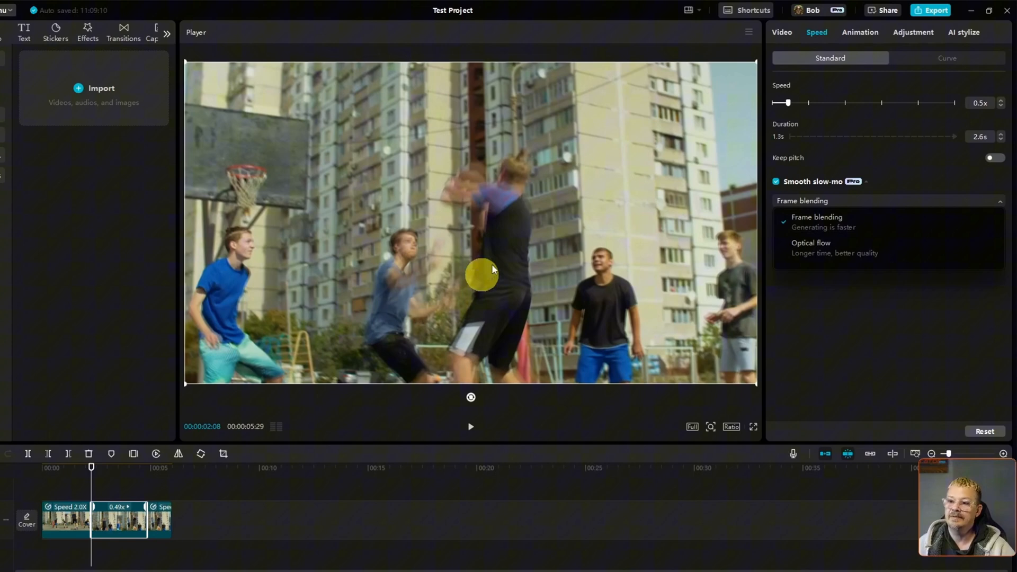
{"action": "mouse_move", "coordinate": [548, 197]}
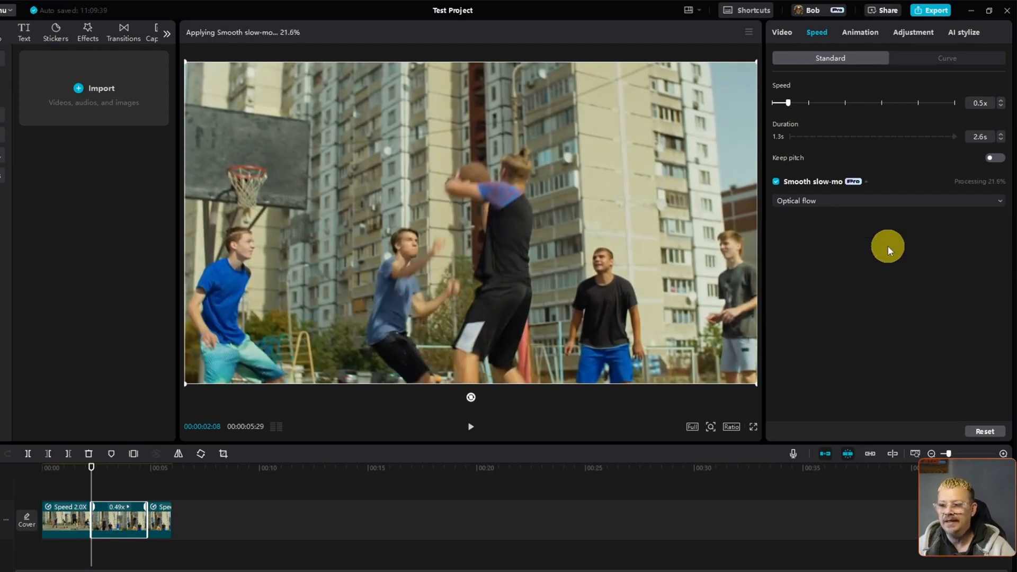
{"action": "mouse_move", "coordinate": [895, 273]}
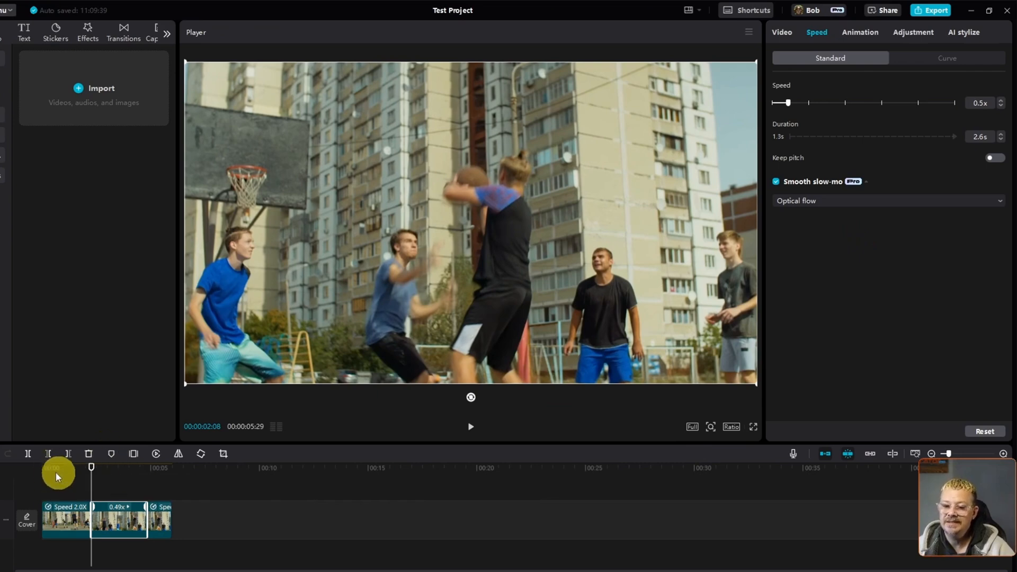
Return the playhead to the start and play the clip with optical-flow smooth slow-mo applied
{"action": "left_click", "coordinate": [470, 426]}
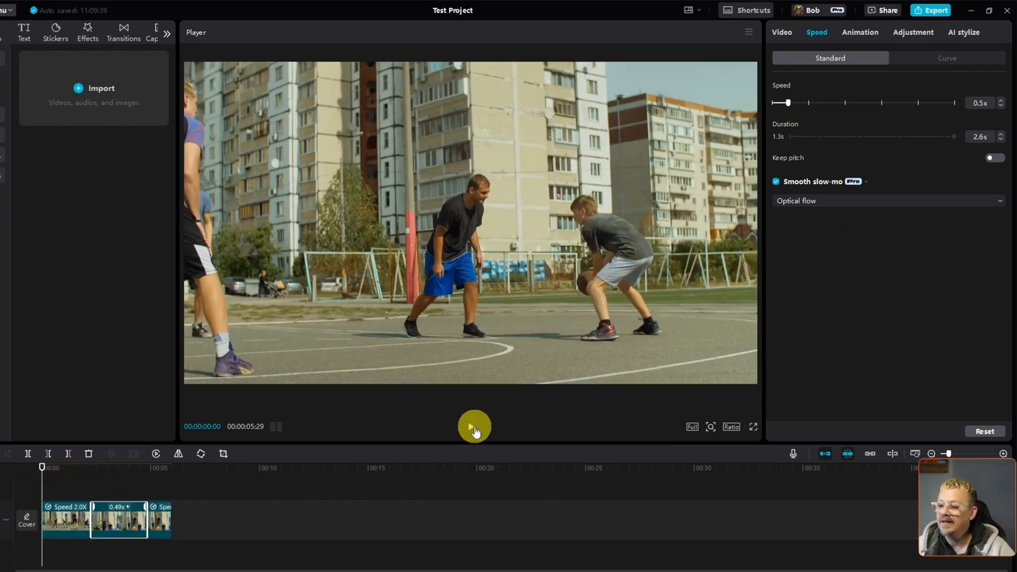
{"action": "left_click", "coordinate": [474, 427]}
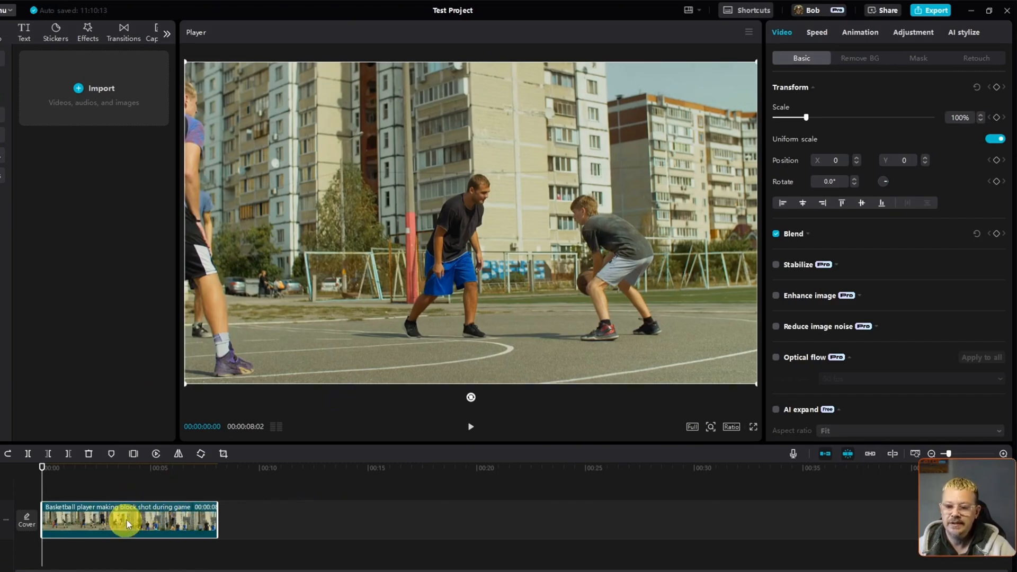
Switch the clip's Speed settings to Curve and apply the Hero preset
{"action": "left_click", "coordinate": [815, 32]}
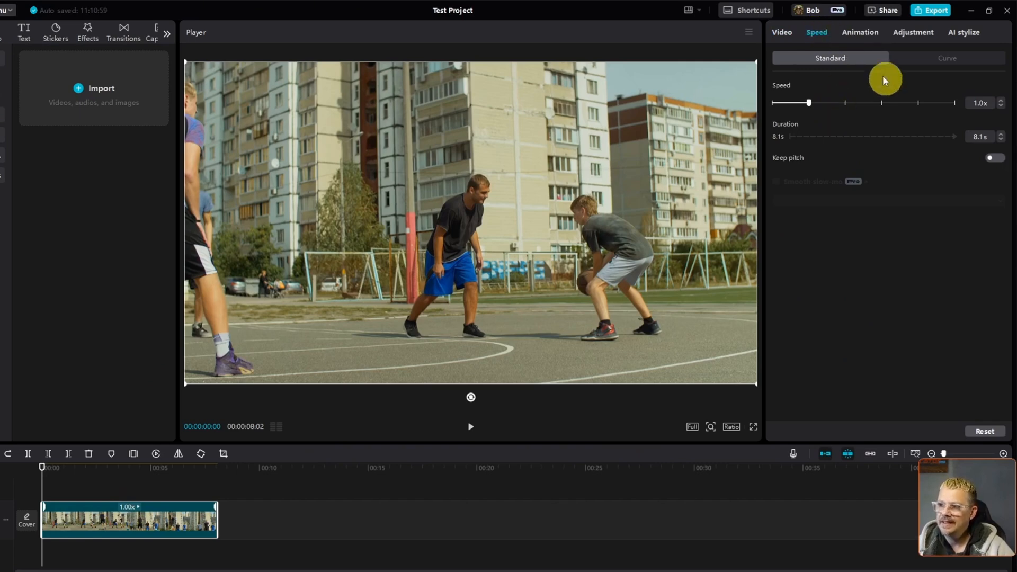
{"action": "left_click", "coordinate": [946, 57]}
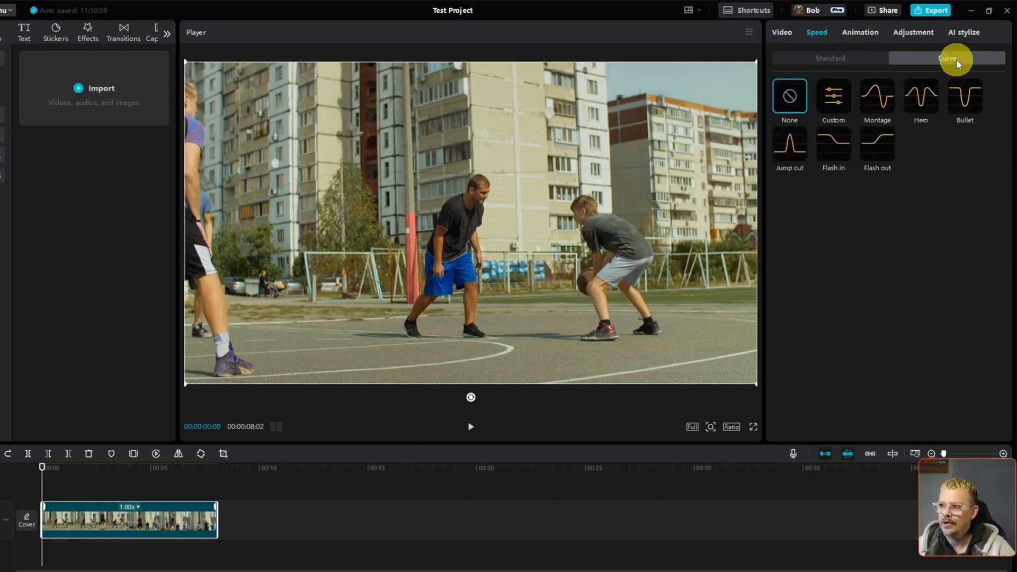
{"action": "left_click", "coordinate": [946, 57]}
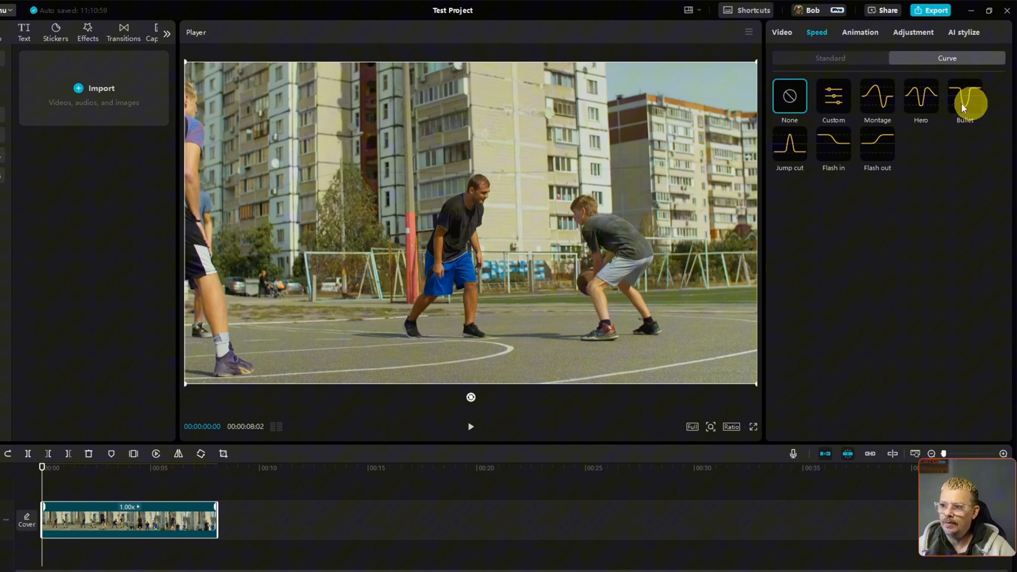
{"action": "mouse_move", "coordinate": [908, 85]}
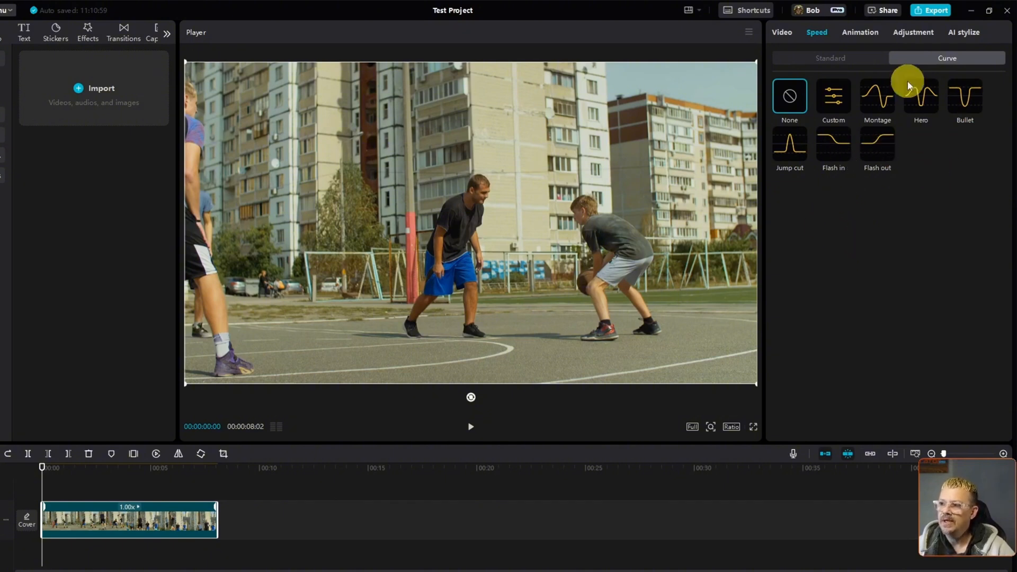
{"action": "mouse_move", "coordinate": [938, 115]}
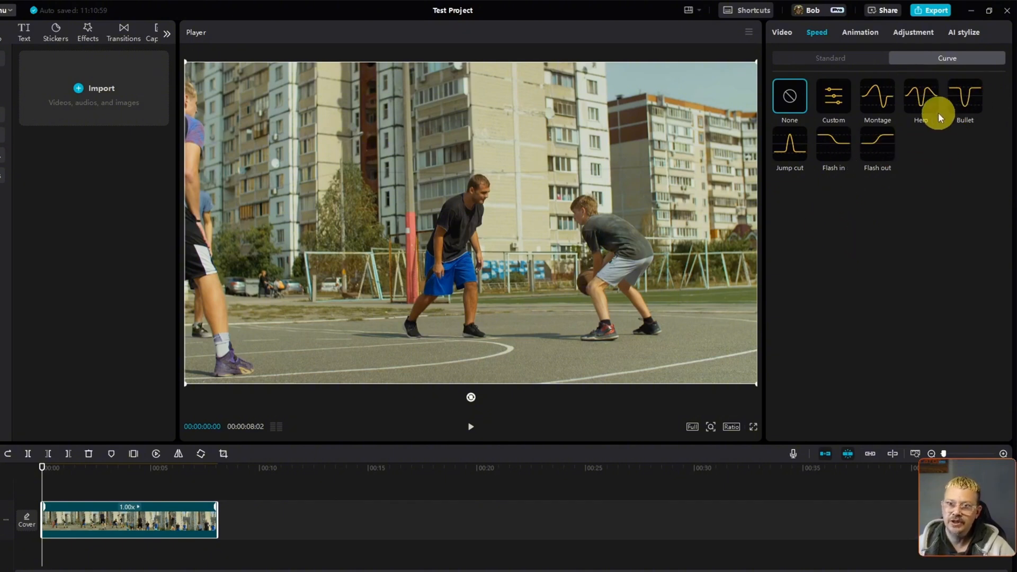
{"action": "mouse_move", "coordinate": [931, 156]}
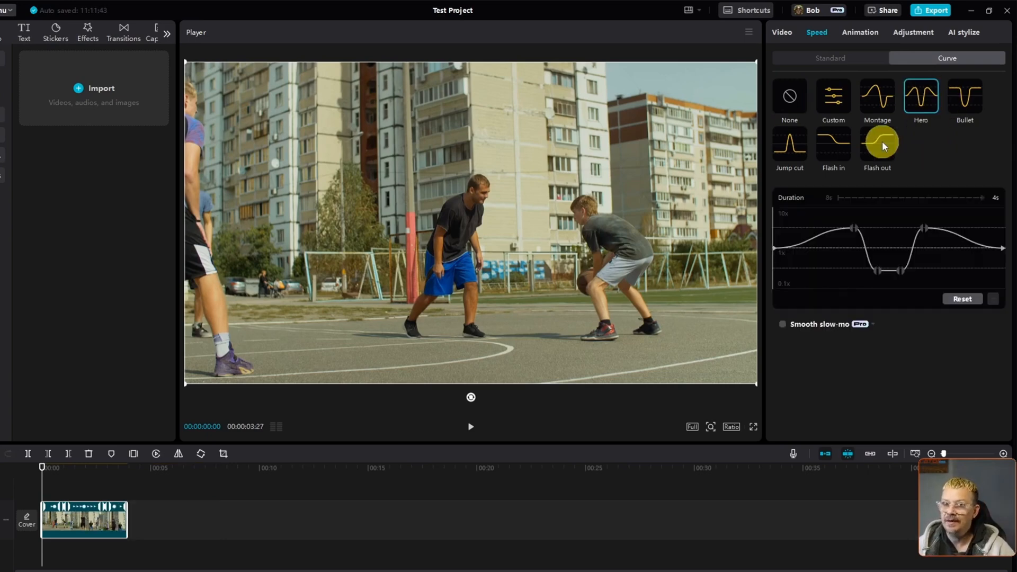
{"action": "left_click", "coordinate": [921, 97]}
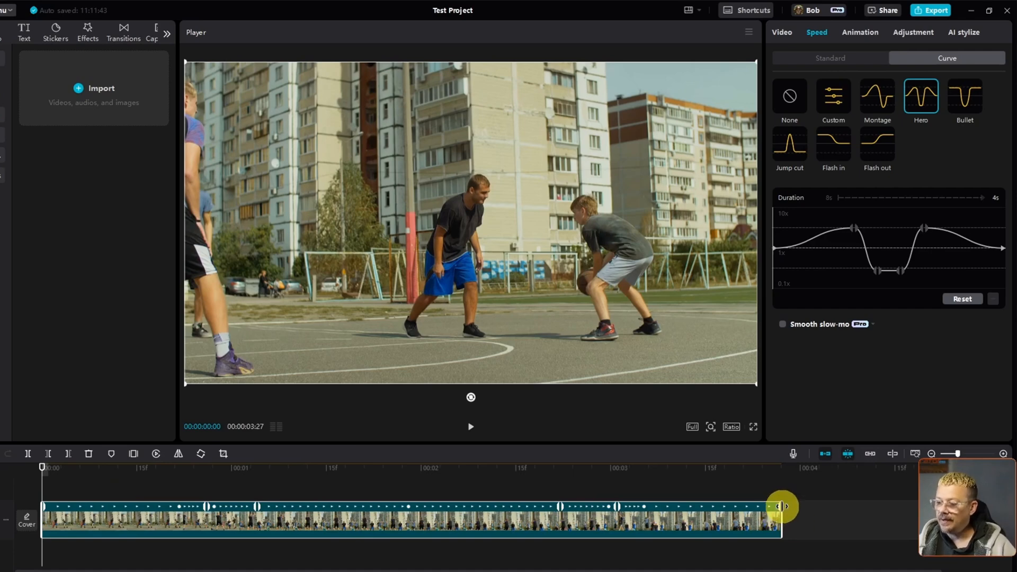
Scrub through the shortened clip and the Hero curve's points, then play it back from the start
{"action": "left_click_drag", "start_coordinate": [782, 506], "coordinate": [46, 507]}
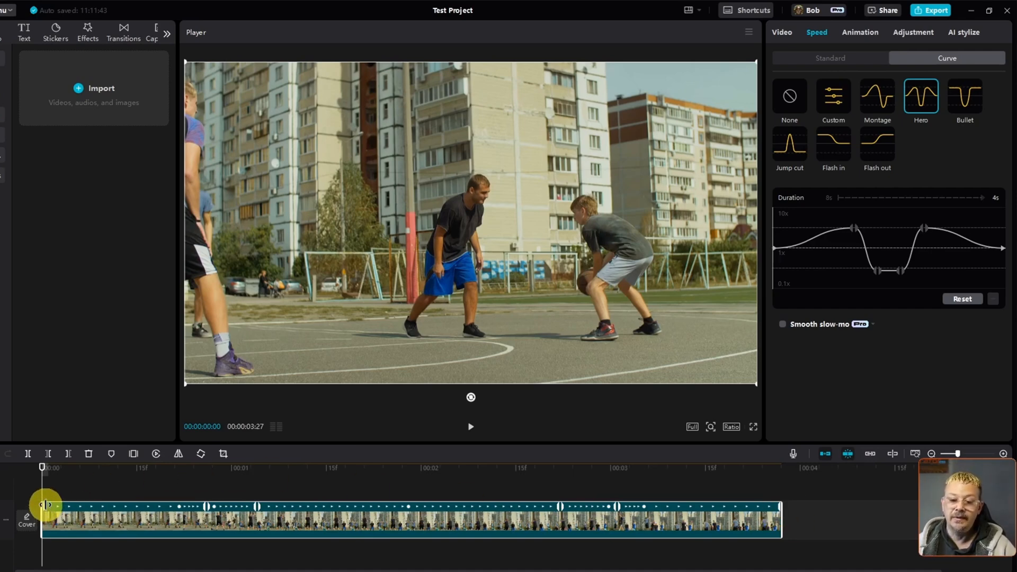
{"action": "left_click_drag", "start_coordinate": [46, 504], "coordinate": [183, 506]}
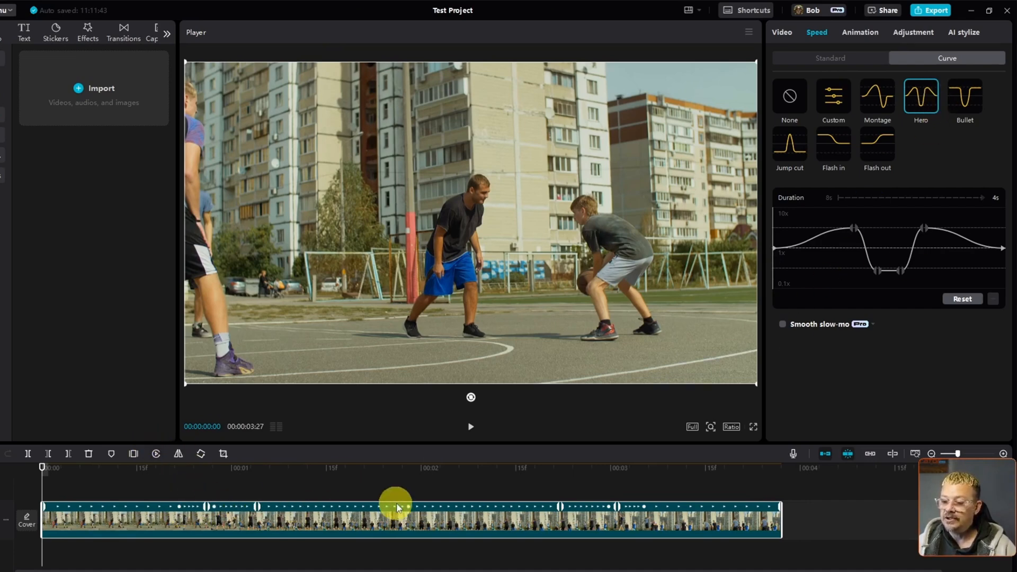
{"action": "mouse_move", "coordinate": [100, 519]}
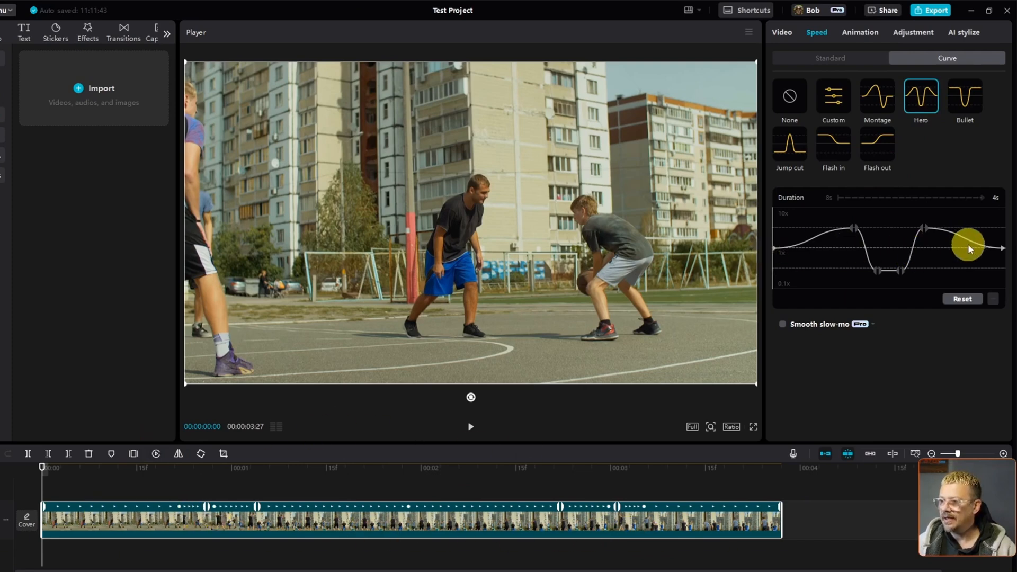
{"action": "left_click_drag", "start_coordinate": [966, 248], "coordinate": [834, 220]}
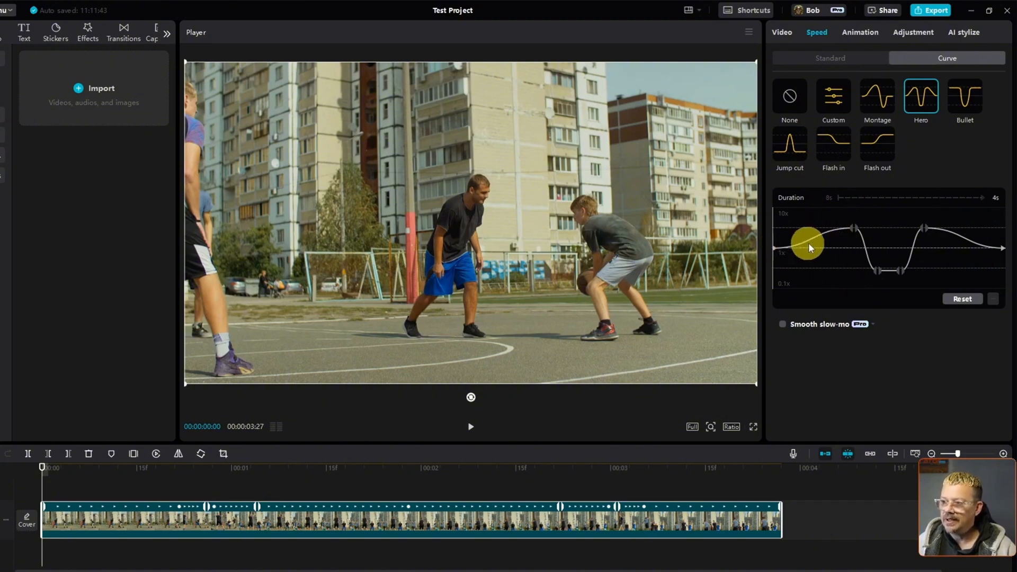
{"action": "left_click_drag", "start_coordinate": [808, 247], "coordinate": [885, 275]}
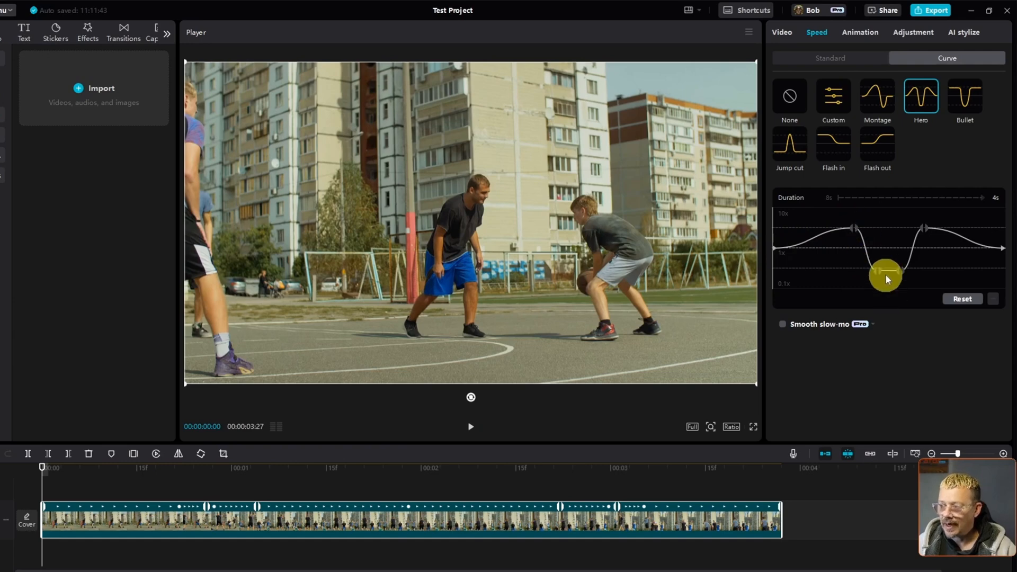
{"action": "left_click_drag", "start_coordinate": [885, 275], "coordinate": [898, 269]}
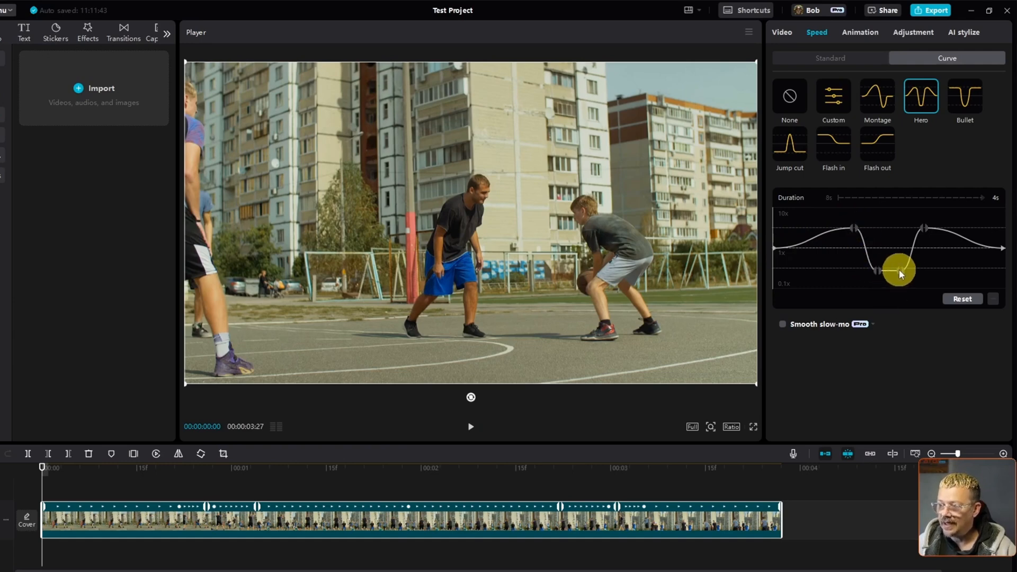
{"action": "left_click_drag", "start_coordinate": [899, 269], "coordinate": [924, 227]}
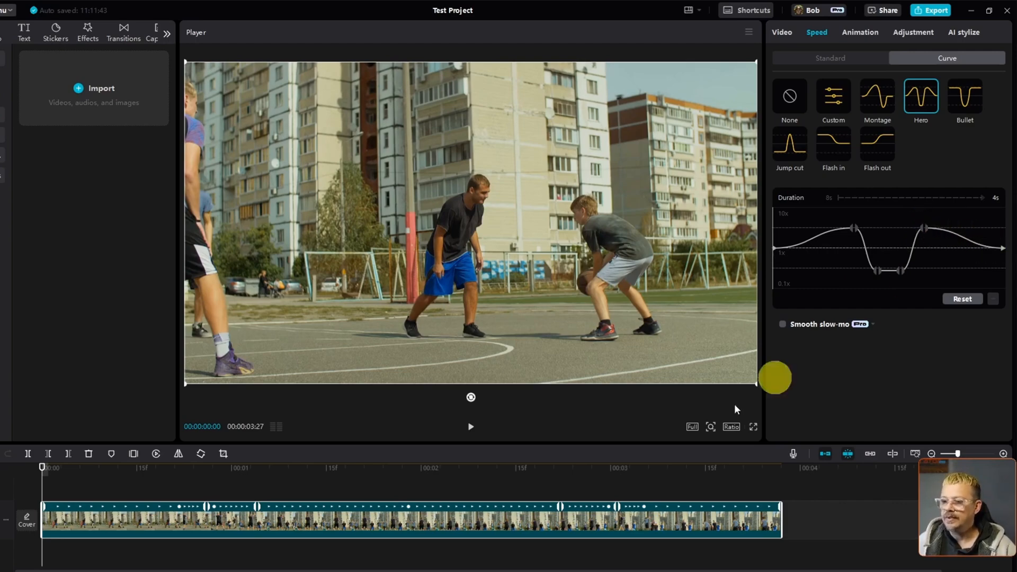
{"action": "left_click", "coordinate": [471, 426]}
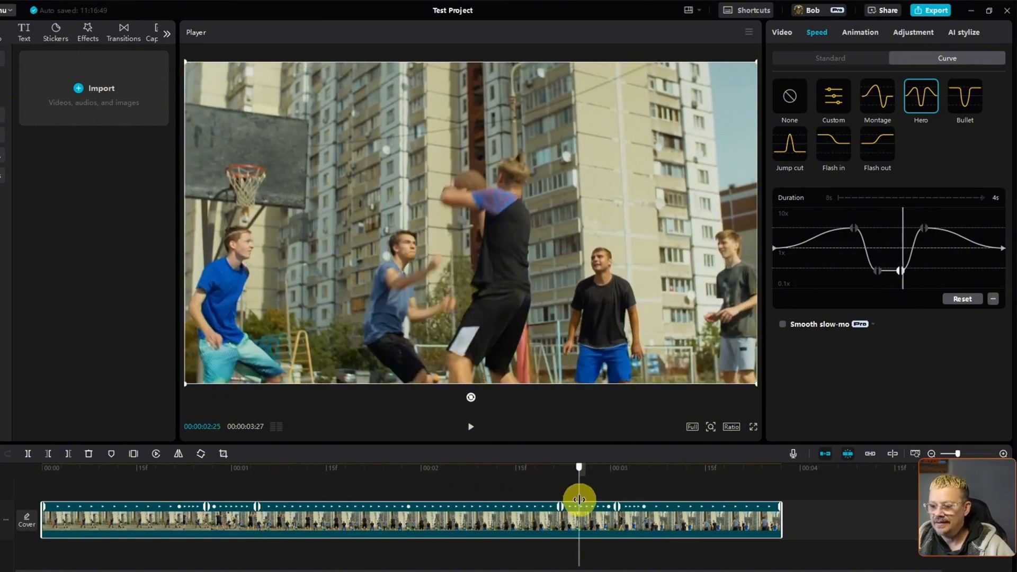
{"action": "left_click_drag", "start_coordinate": [579, 499], "coordinate": [674, 504]}
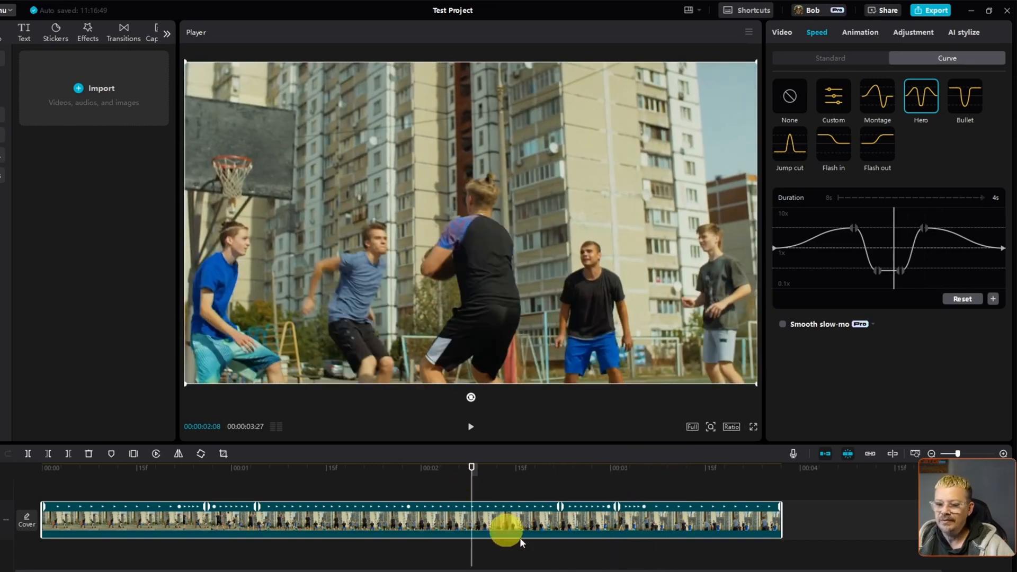
{"action": "left_click_drag", "start_coordinate": [507, 525], "coordinate": [561, 508]}
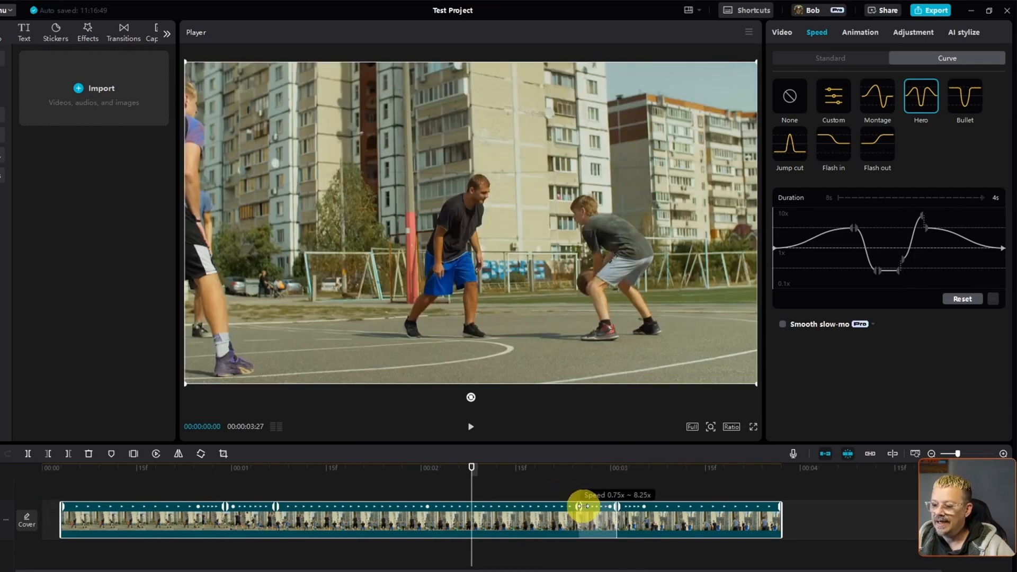
{"action": "left_click_drag", "start_coordinate": [583, 507], "coordinate": [559, 483]}
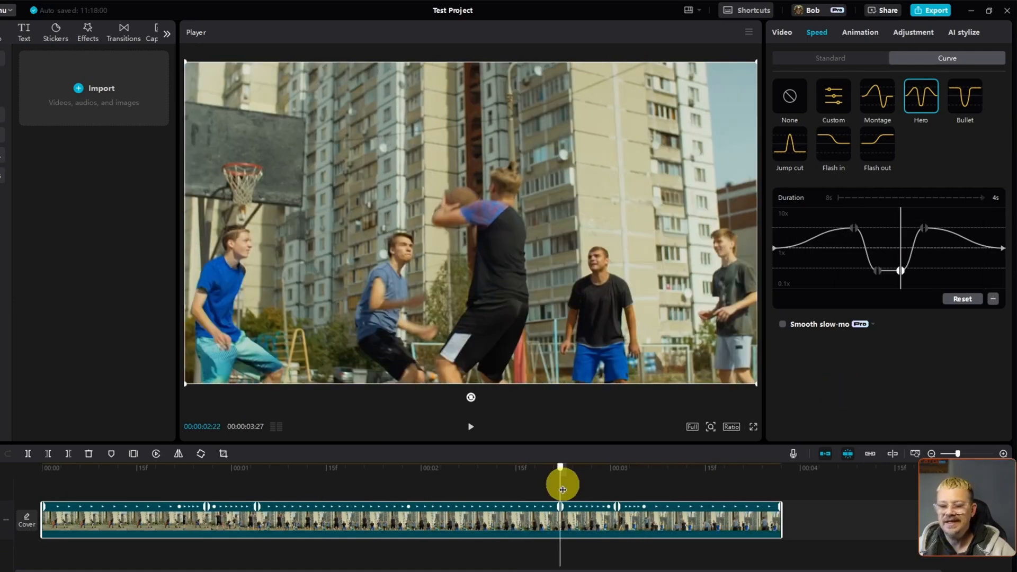
Preview the slow-motion frames, then drag the Hero curve's right low point later so the clip nears five seconds
{"action": "left_click_drag", "start_coordinate": [559, 487], "coordinate": [326, 486]}
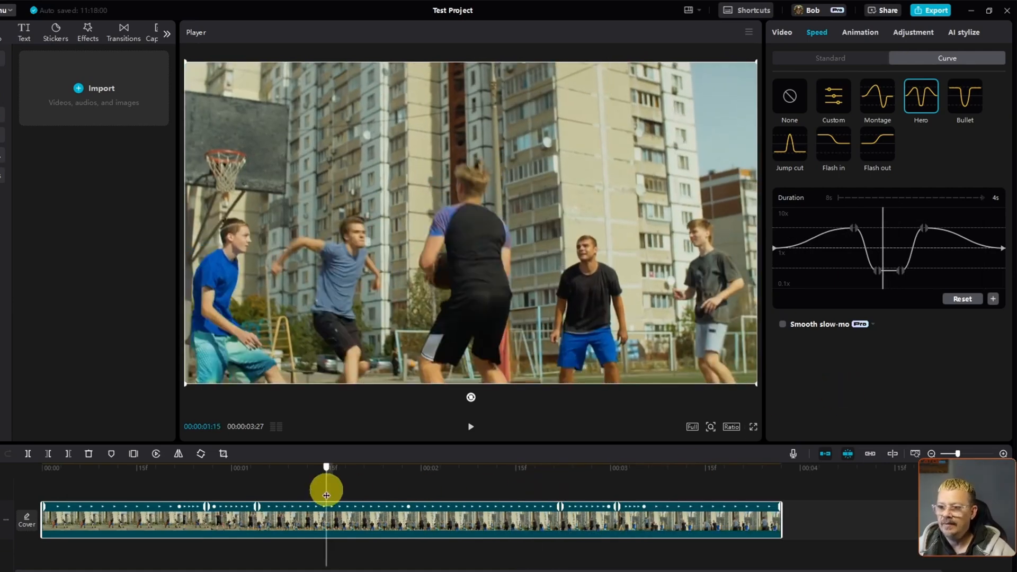
{"action": "left_click_drag", "start_coordinate": [327, 488], "coordinate": [591, 507]}
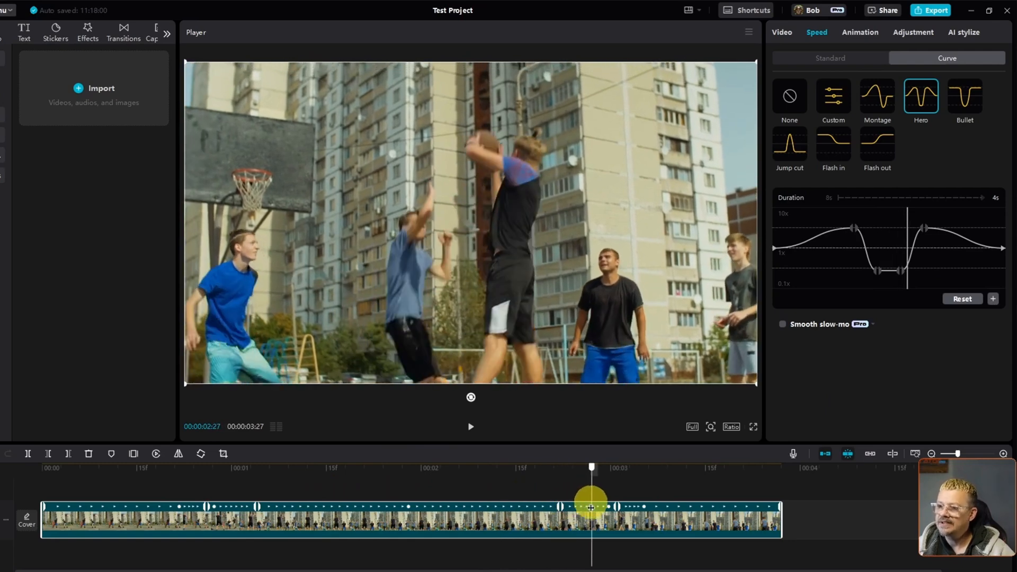
{"action": "left_click_drag", "start_coordinate": [591, 507], "coordinate": [559, 506]}
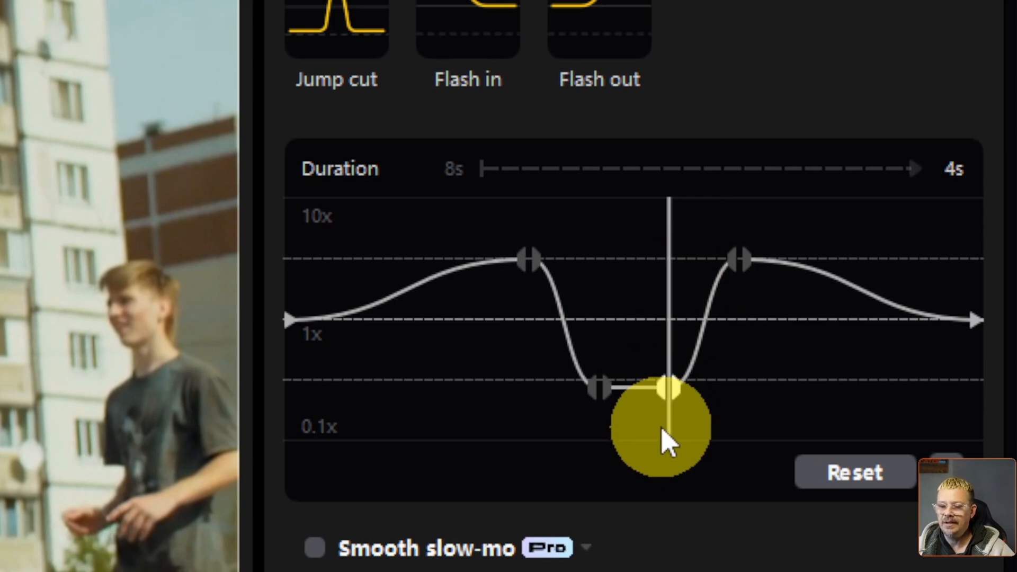
{"action": "left_click_drag", "start_coordinate": [661, 428], "coordinate": [675, 389]}
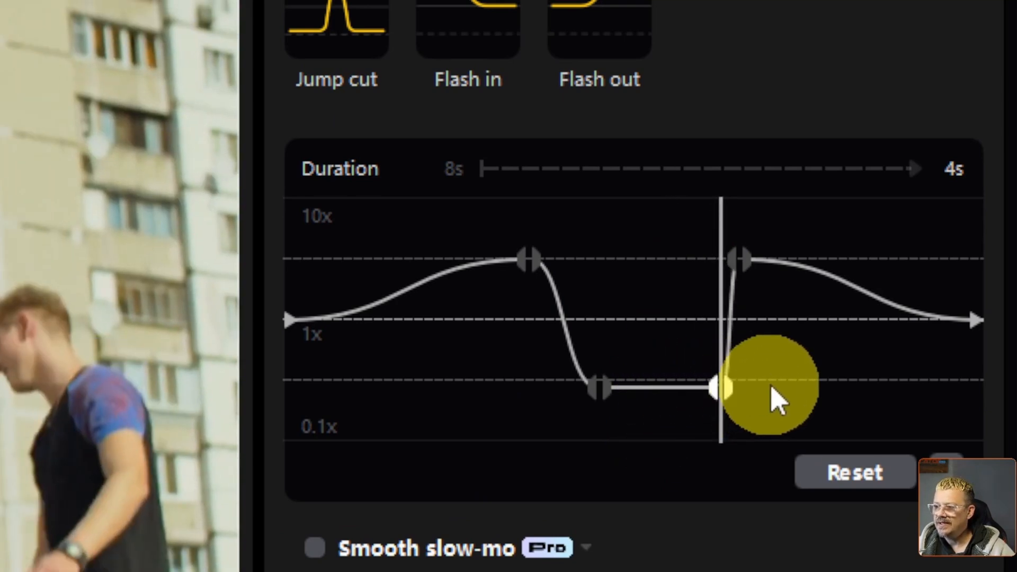
{"action": "left_click_drag", "start_coordinate": [769, 388], "coordinate": [717, 233]}
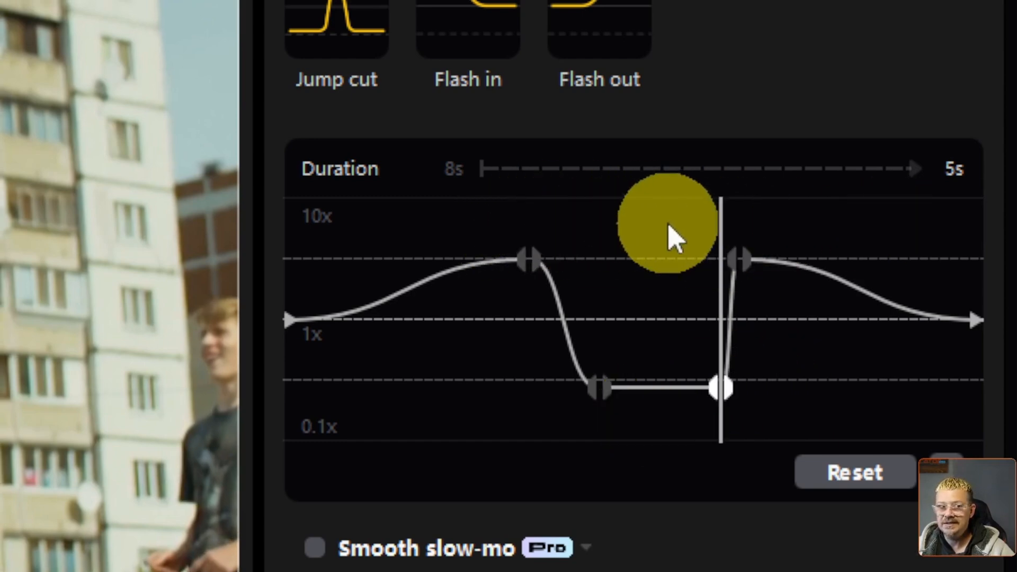
{"action": "left_click_drag", "start_coordinate": [721, 389], "coordinate": [621, 389]}
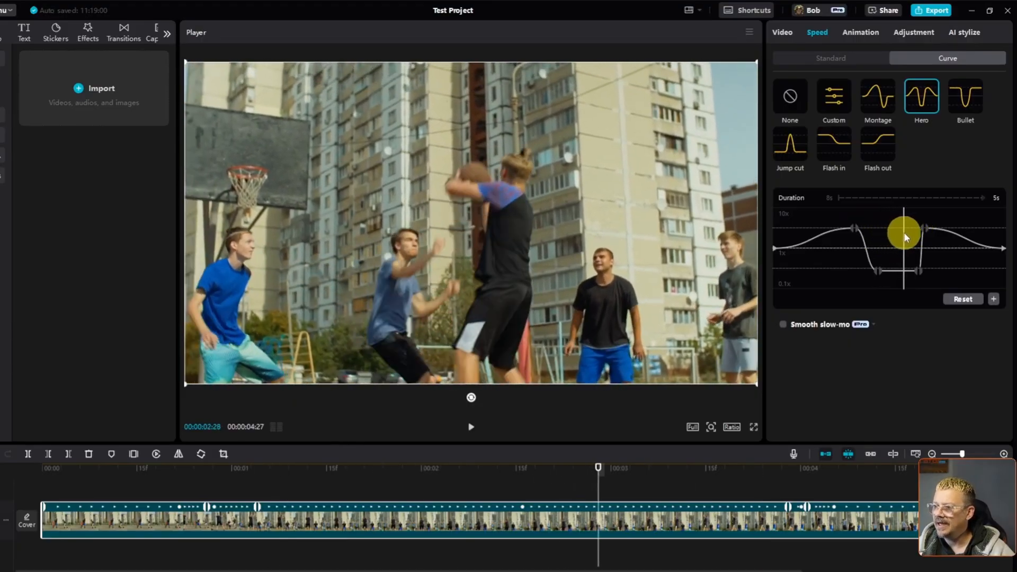
Preview the Hero curve's peak and slow section, nudging where the 0.1x stretch starts
{"action": "left_click_drag", "start_coordinate": [904, 233], "coordinate": [880, 271]}
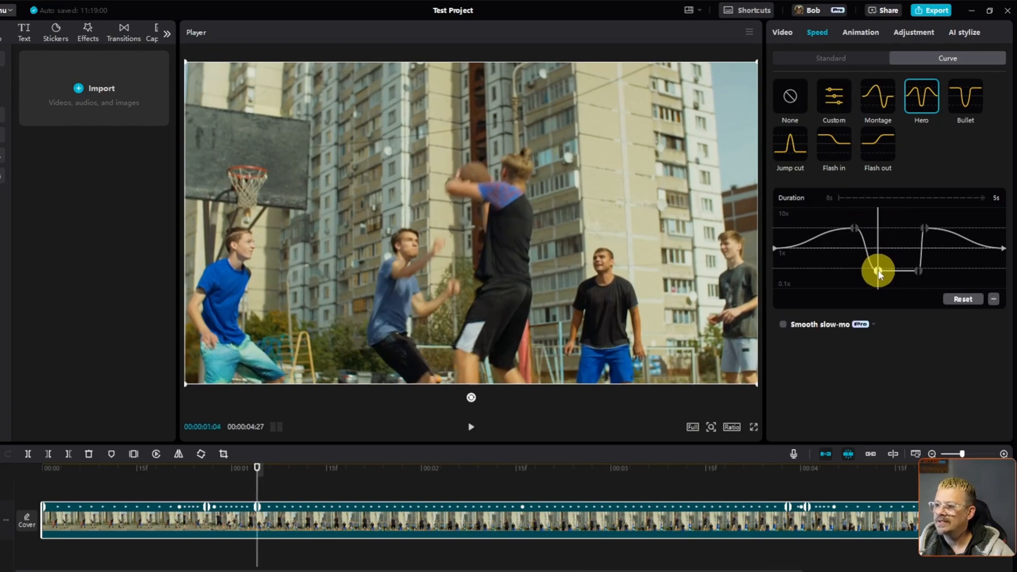
{"action": "left_click_drag", "start_coordinate": [879, 270], "coordinate": [904, 270]}
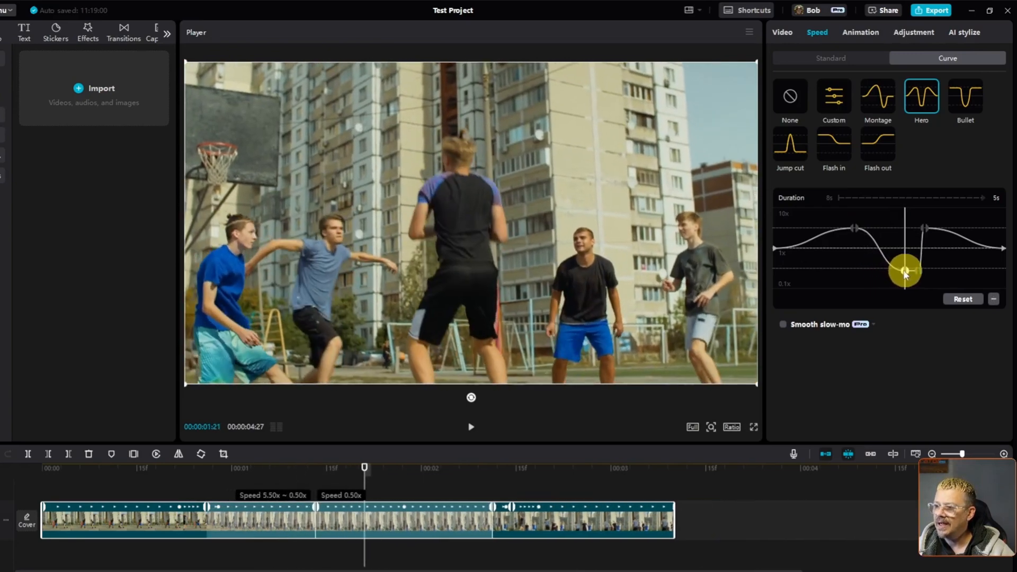
{"action": "left_click_drag", "start_coordinate": [364, 468], "coordinate": [332, 467]}
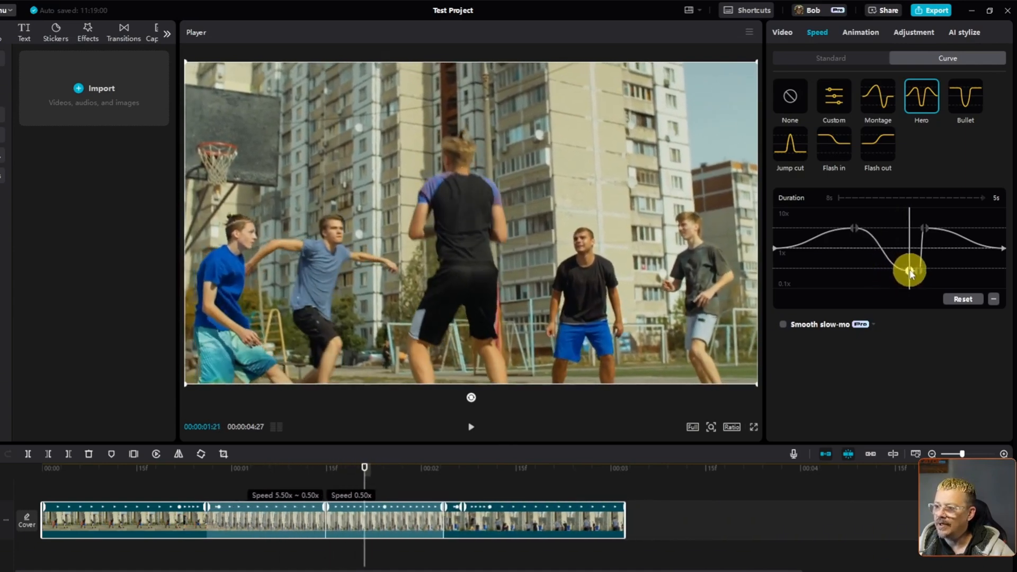
{"action": "left_click_drag", "start_coordinate": [908, 270], "coordinate": [902, 201]}
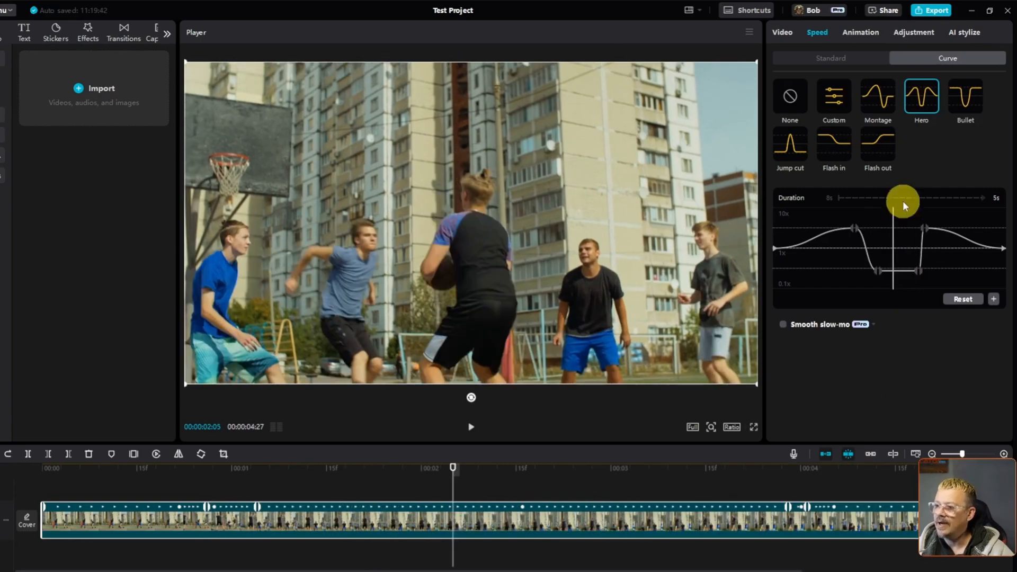
{"action": "left_click_drag", "start_coordinate": [901, 201], "coordinate": [852, 224]}
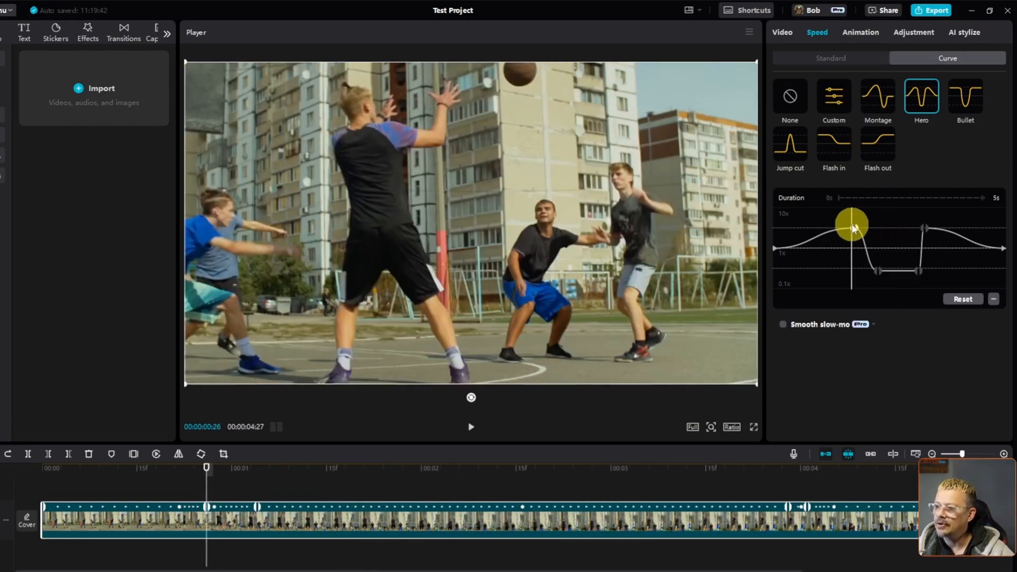
{"action": "left_click_drag", "start_coordinate": [852, 223], "coordinate": [872, 230]}
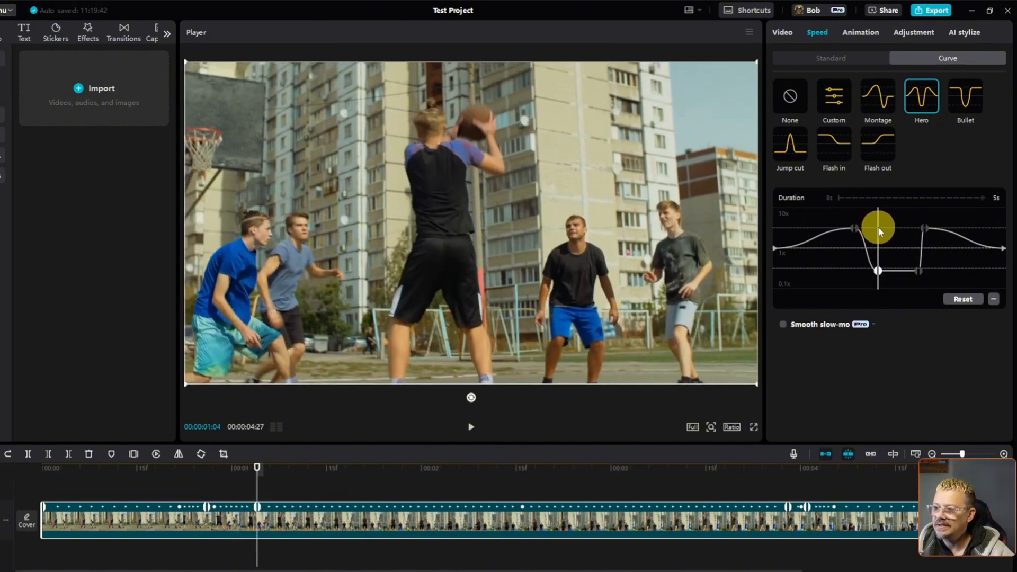
{"action": "left_click_drag", "start_coordinate": [880, 226], "coordinate": [879, 272]}
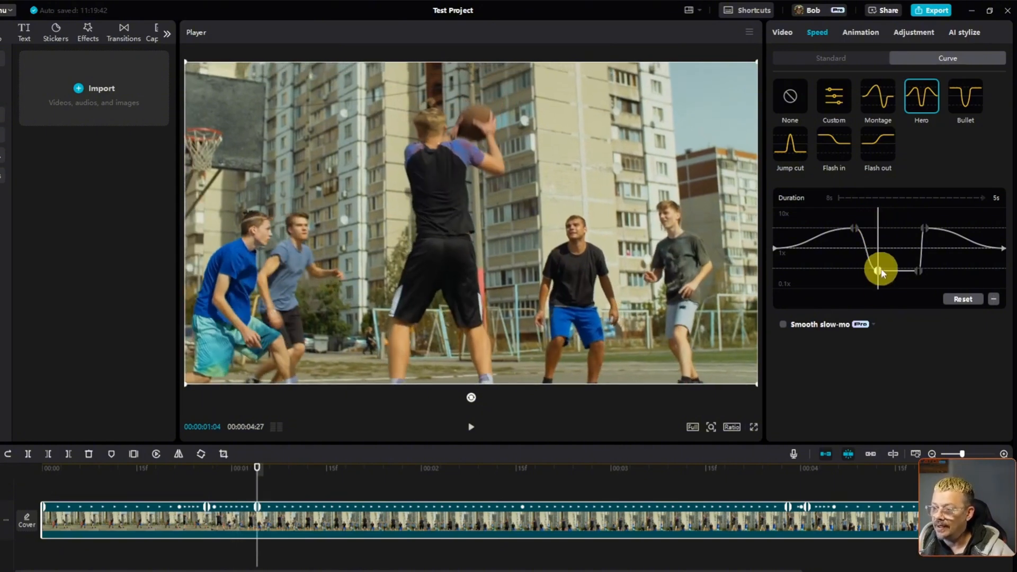
{"action": "left_click_drag", "start_coordinate": [881, 270], "coordinate": [908, 219]}
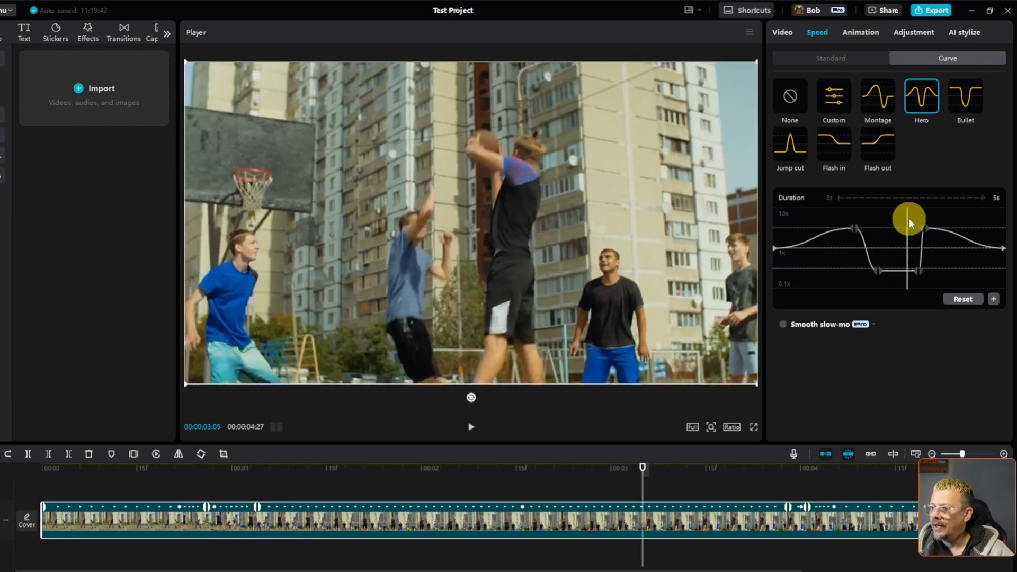
{"action": "left_click_drag", "start_coordinate": [908, 220], "coordinate": [917, 269]}
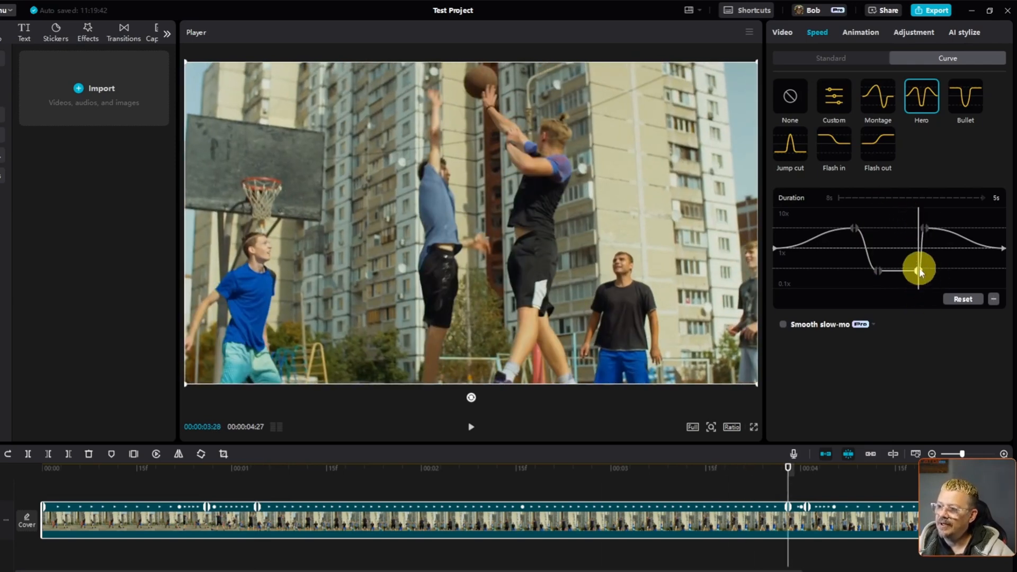
Drag the second low keyframe right so the slow stretch ends later and the clip reaches about six seconds
{"action": "left_click_drag", "start_coordinate": [919, 270], "coordinate": [880, 251]}
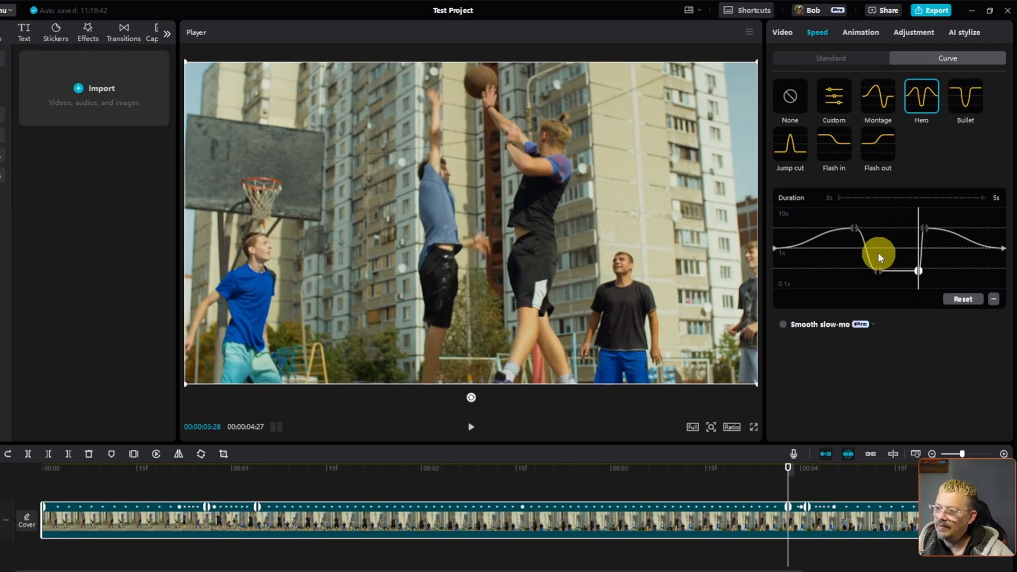
{"action": "left_click_drag", "start_coordinate": [877, 252], "coordinate": [917, 270]}
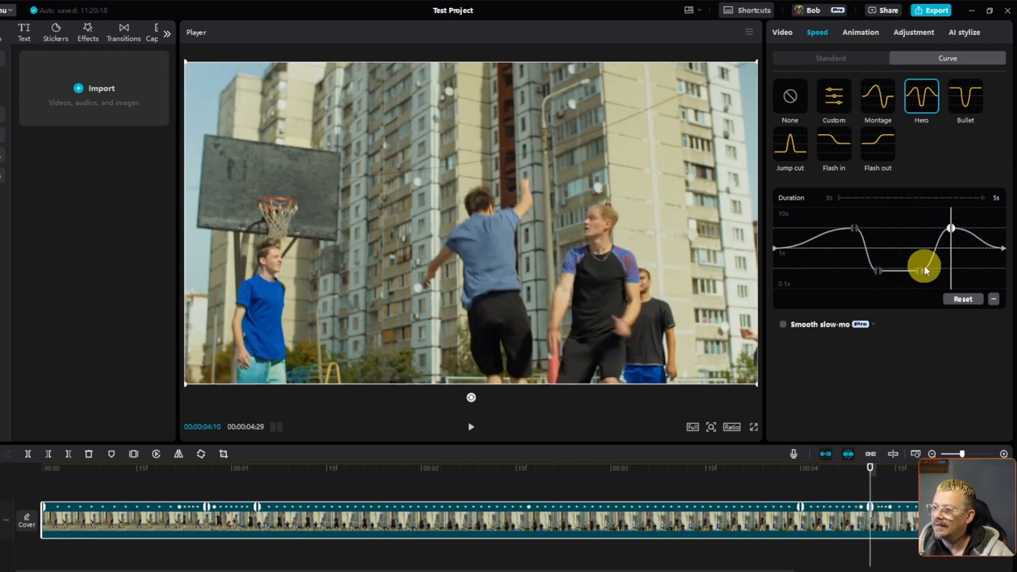
{"action": "left_click_drag", "start_coordinate": [924, 271], "coordinate": [928, 216]}
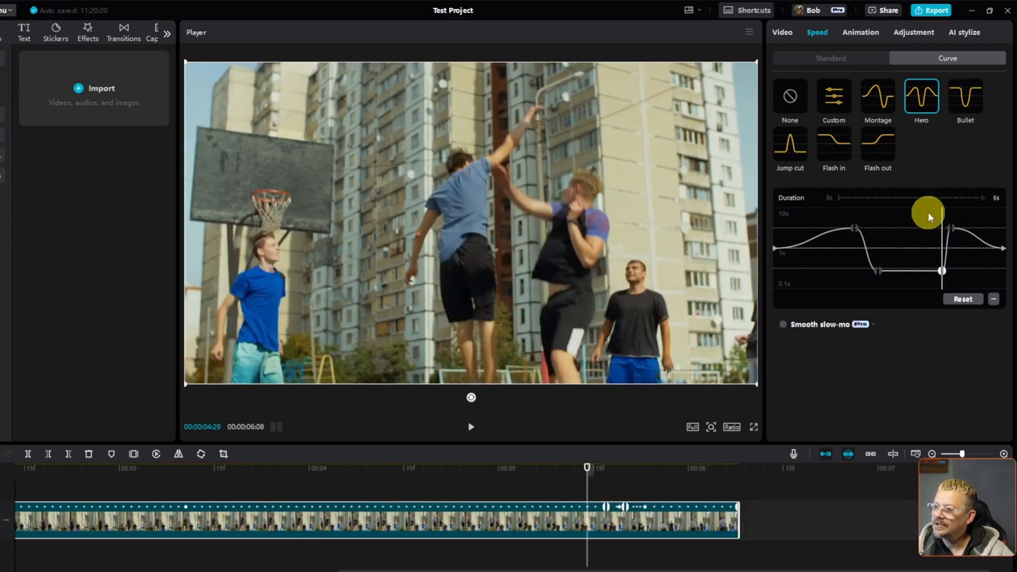
{"action": "left_click_drag", "start_coordinate": [928, 214], "coordinate": [896, 220]}
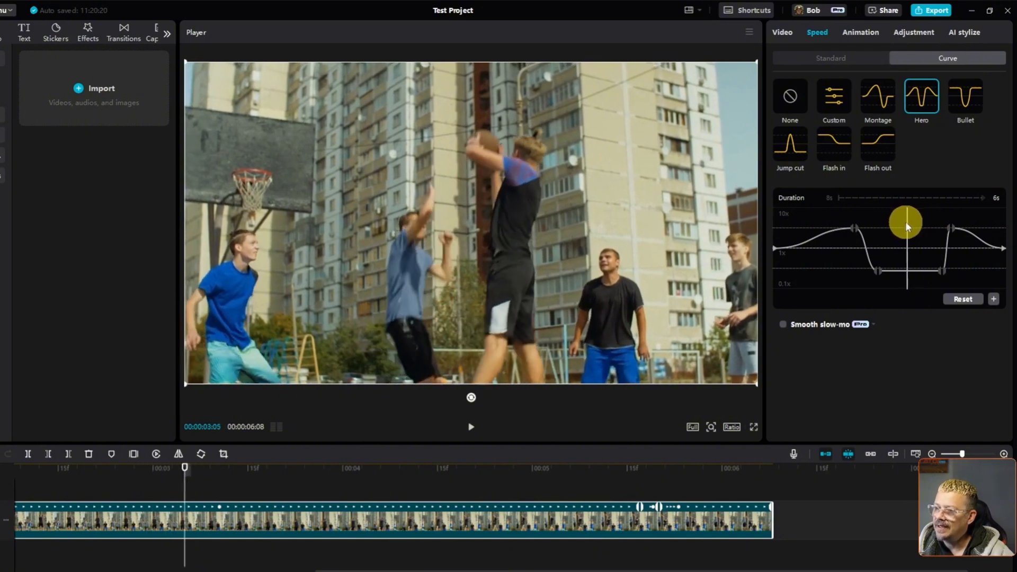
{"action": "left_click_drag", "start_coordinate": [905, 221], "coordinate": [879, 299]}
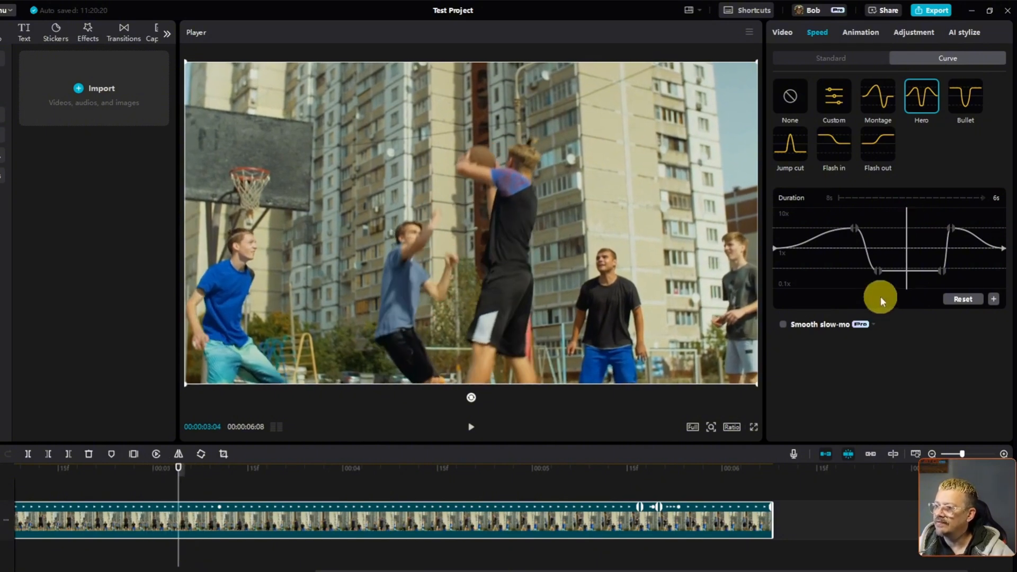
{"action": "left_click_drag", "start_coordinate": [880, 297], "coordinate": [880, 271]}
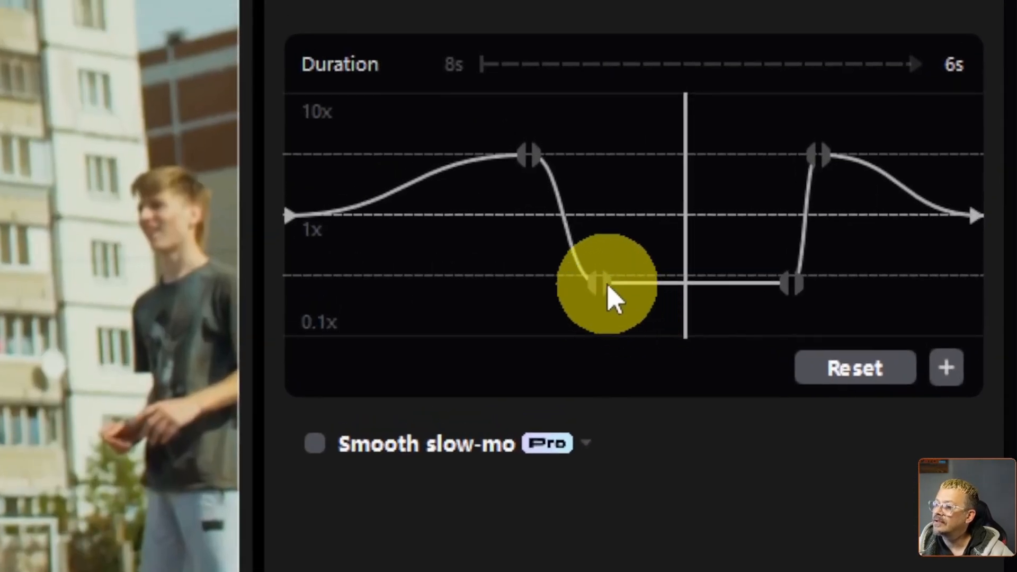
Move the first low point right to shorten the slow stretch and place the 10x peak just before the drop, giving a 4-second clip
{"action": "left_click_drag", "start_coordinate": [596, 285], "coordinate": [655, 285]}
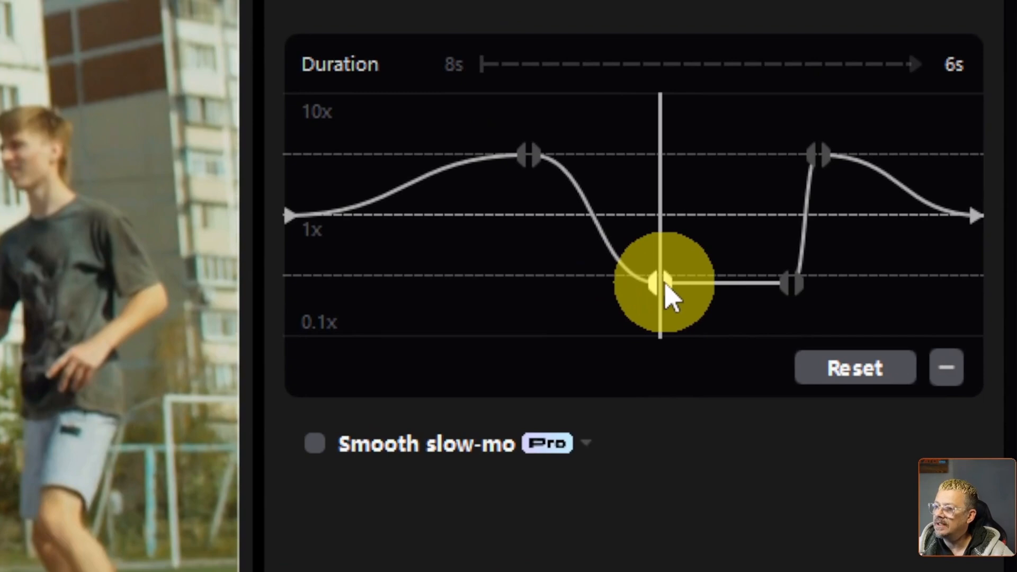
{"action": "left_click_drag", "start_coordinate": [654, 282], "coordinate": [707, 282]}
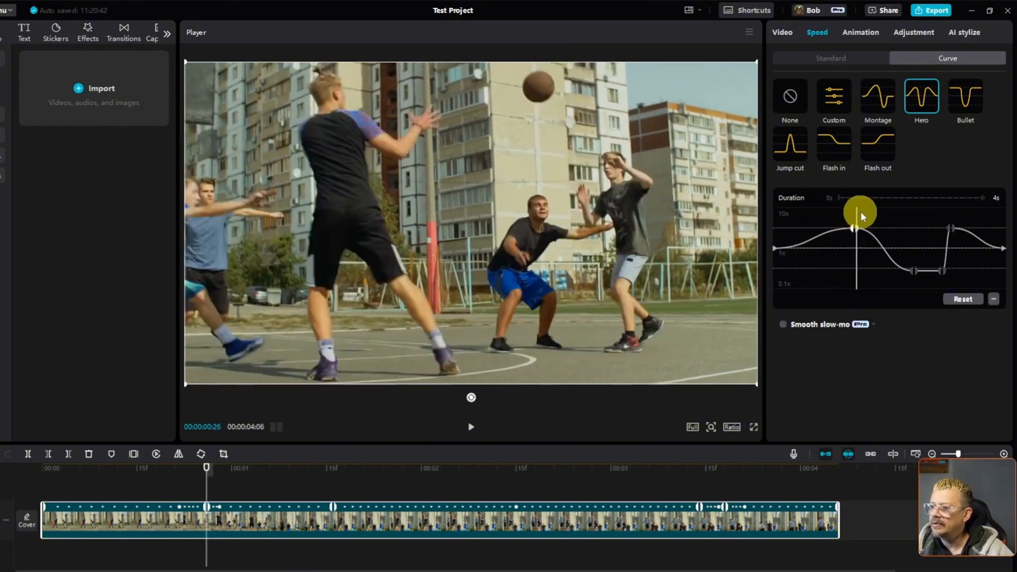
{"action": "left_click_drag", "start_coordinate": [856, 216], "coordinate": [902, 233]}
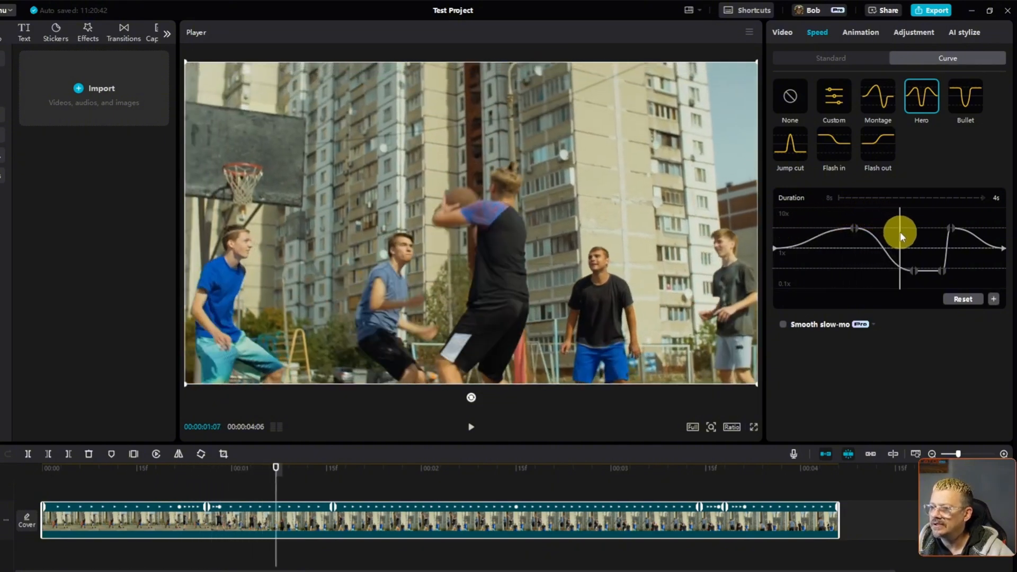
{"action": "left_click_drag", "start_coordinate": [901, 235], "coordinate": [916, 235]}
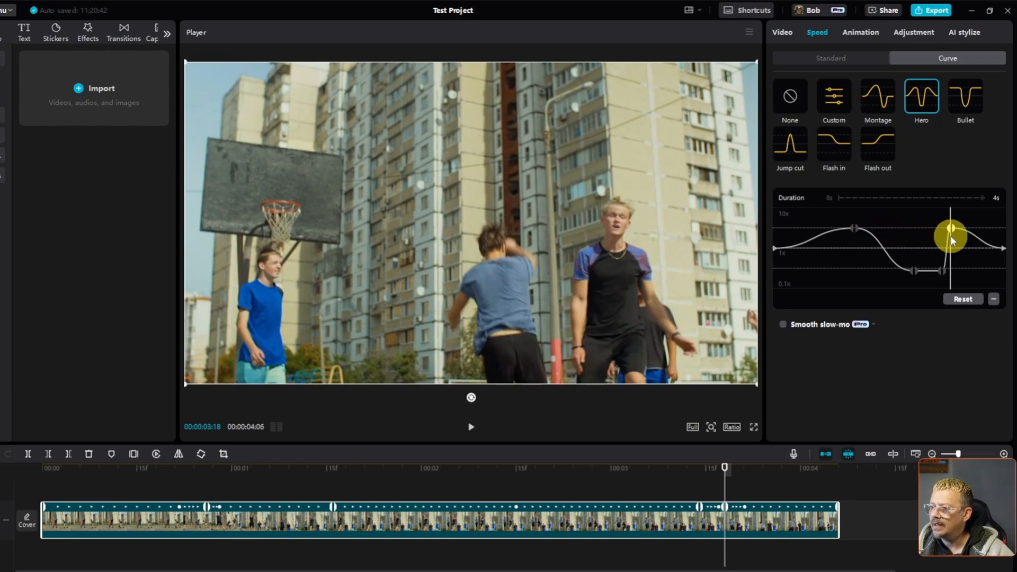
{"action": "left_click_drag", "start_coordinate": [950, 229], "coordinate": [966, 218]}
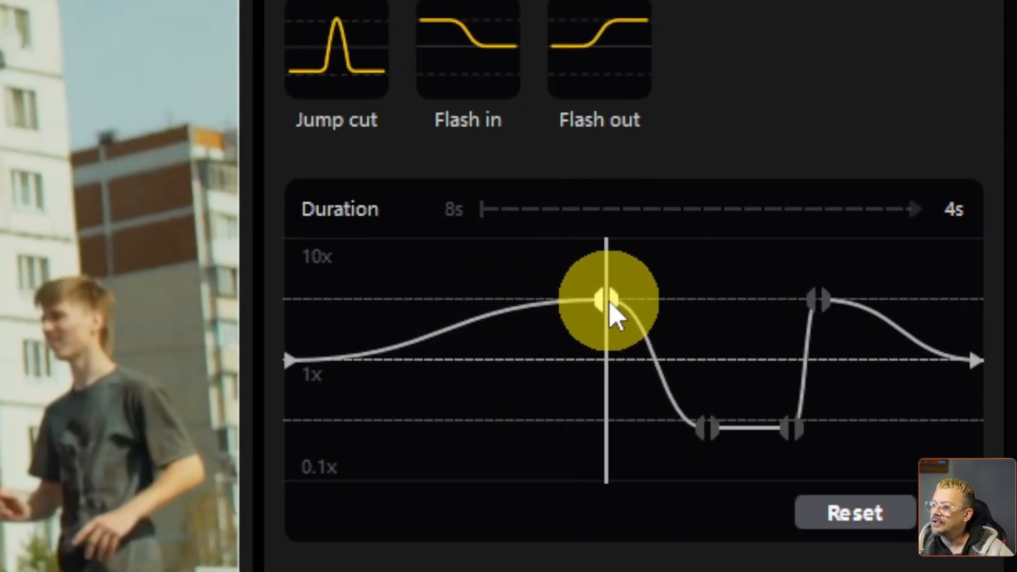
{"action": "left_click_drag", "start_coordinate": [603, 300], "coordinate": [675, 300]}
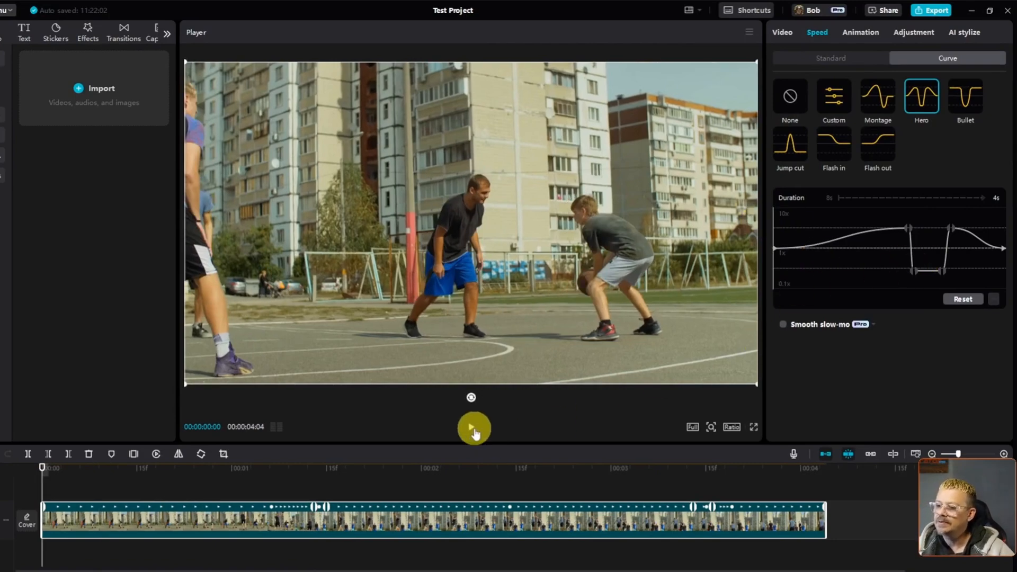
Play the reshaped clip, then enable Smooth slow-mo under the curve and collapse its options
{"action": "left_click", "coordinate": [473, 429]}
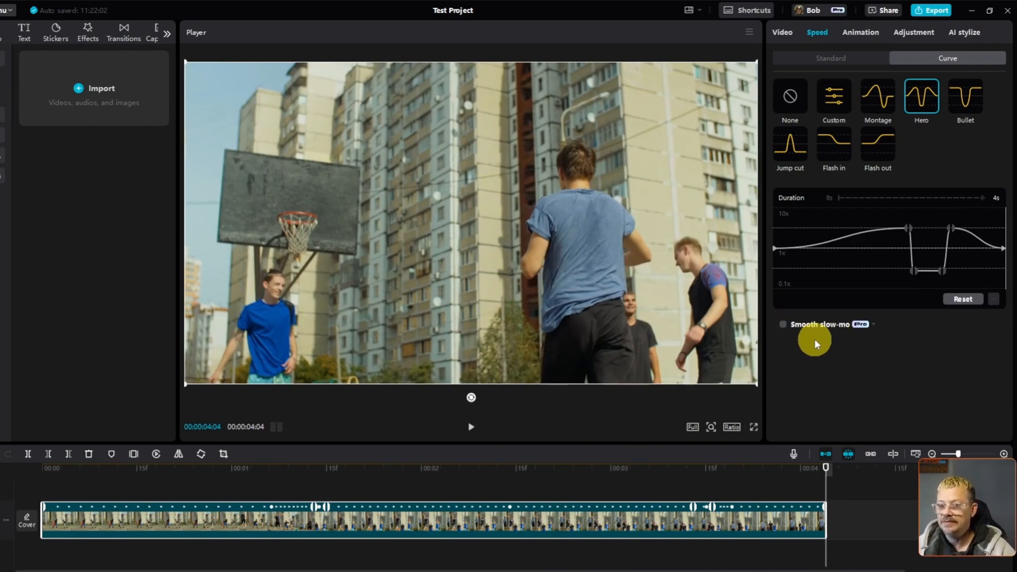
{"action": "left_click", "coordinate": [783, 324]}
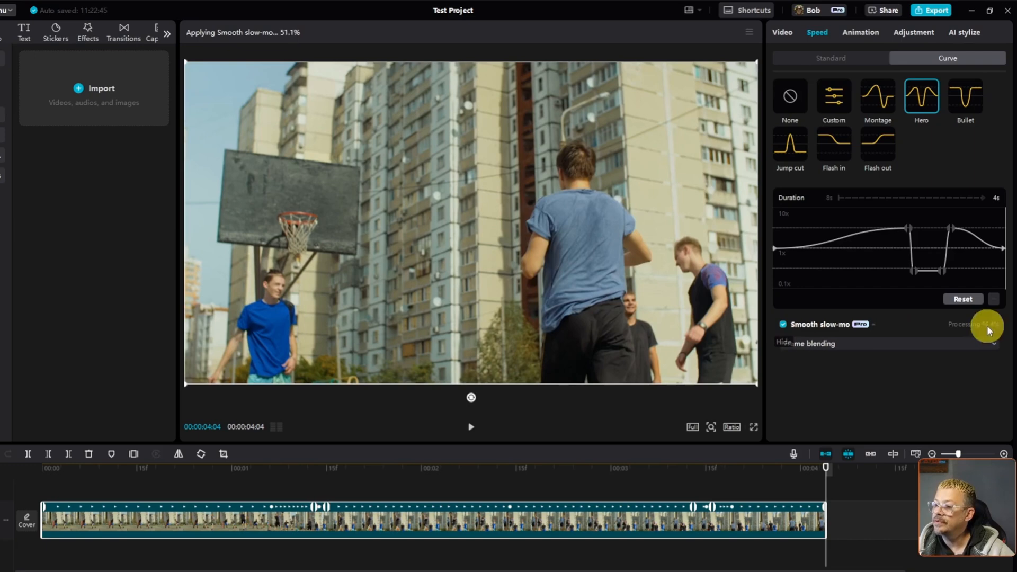
{"action": "left_click", "coordinate": [809, 343]}
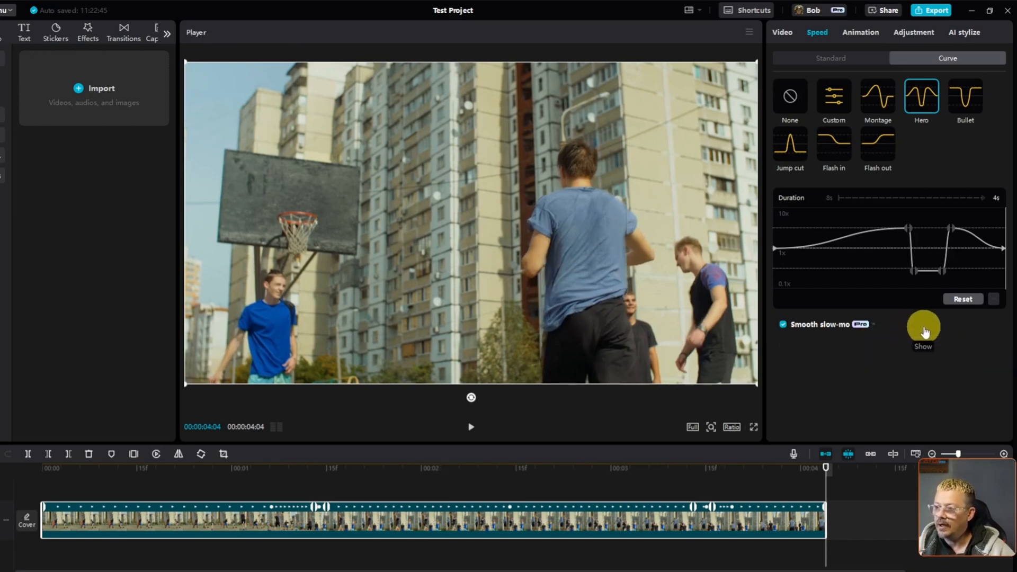
Expand the Smooth slow-mo option with Frame blending and play the smoothed Hero-curve jump shot
{"action": "left_click", "coordinate": [923, 333]}
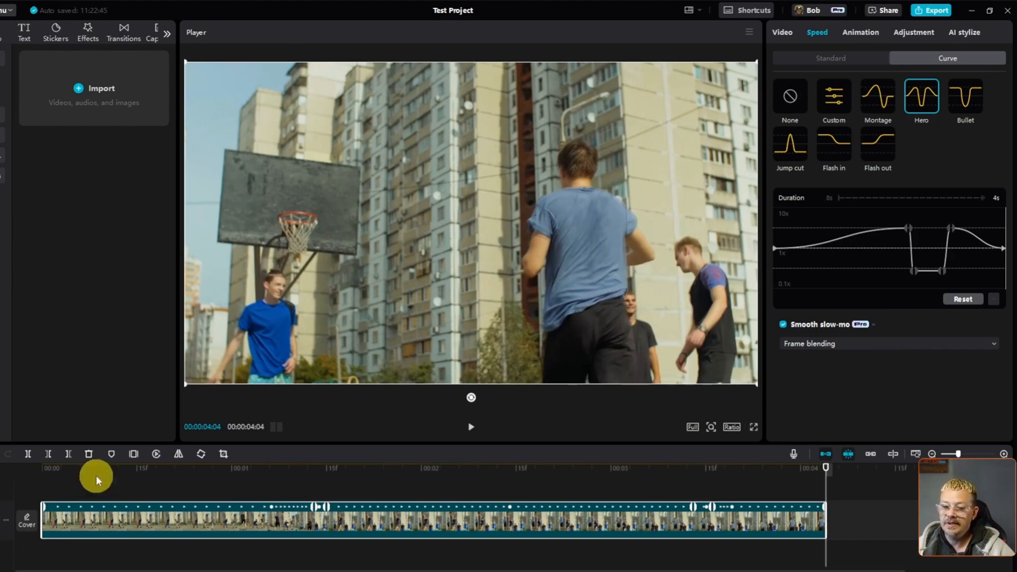
{"action": "left_click", "coordinate": [471, 427]}
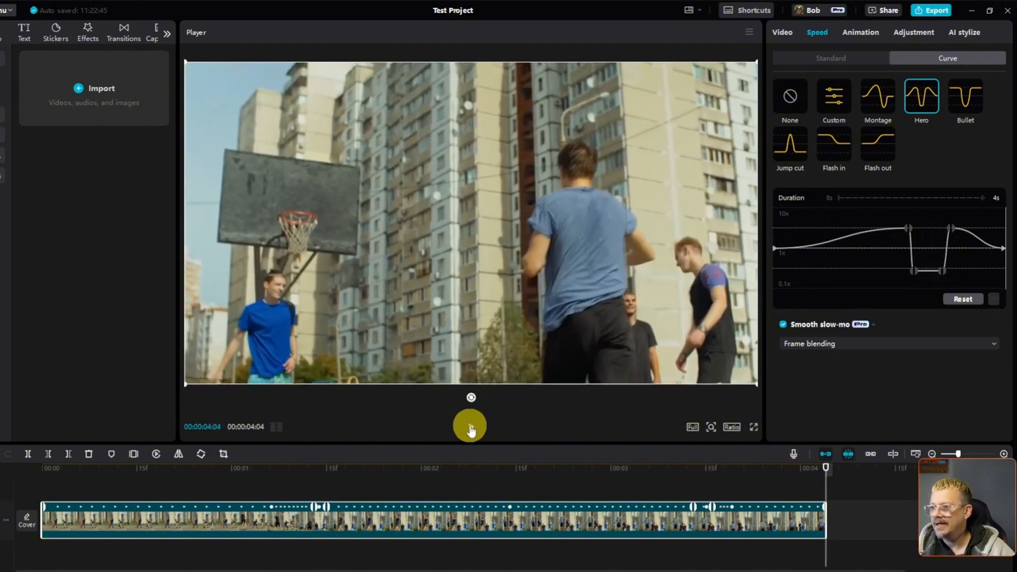
{"action": "left_click", "coordinate": [470, 427]}
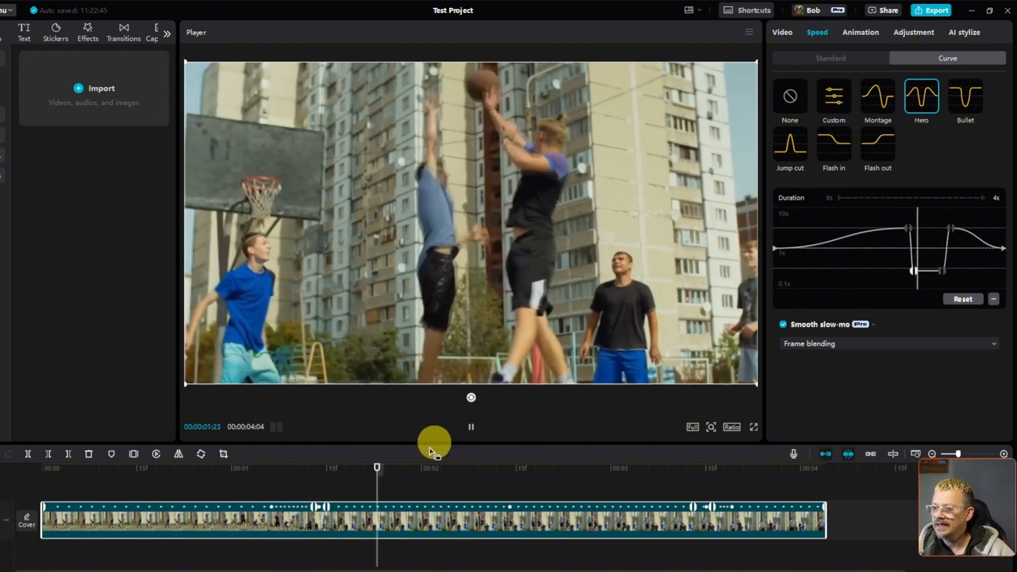
{"action": "left_click", "coordinate": [470, 427]}
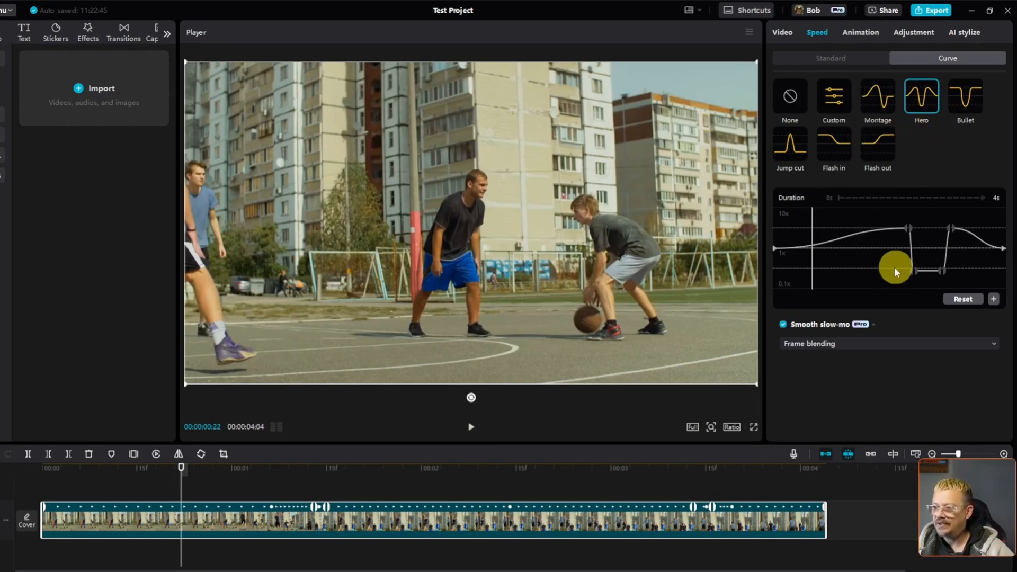
Raise the Hero curve's speed peak before the slow-motion drop and play the result
{"action": "left_click_drag", "start_coordinate": [895, 268], "coordinate": [912, 272]}
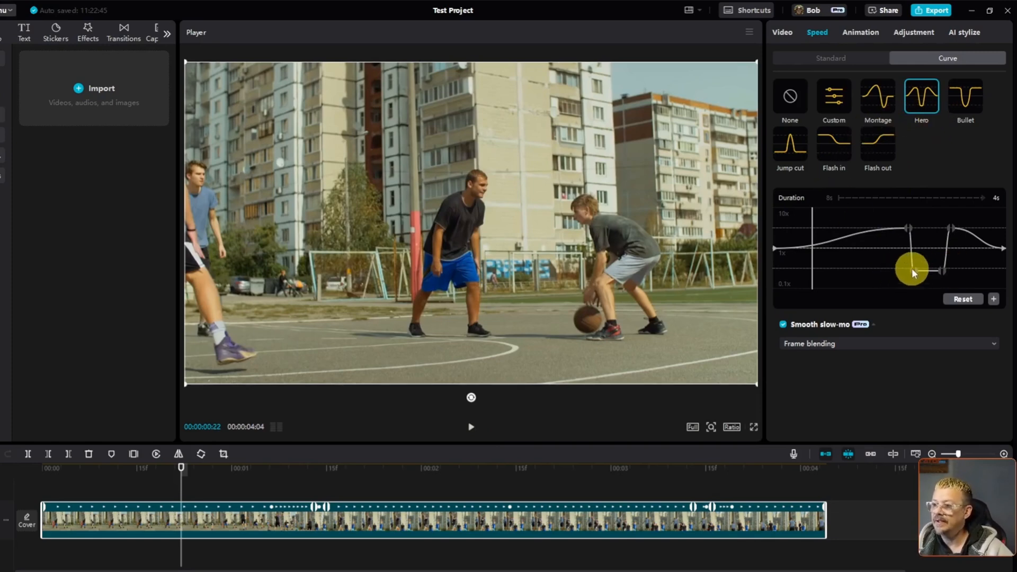
{"action": "left_click_drag", "start_coordinate": [911, 269], "coordinate": [947, 269]}
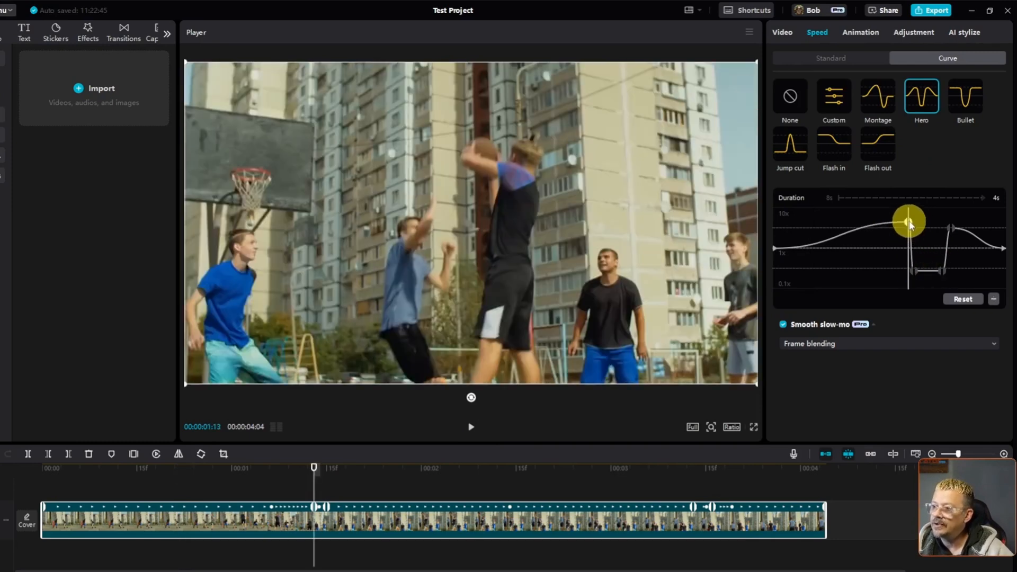
{"action": "left_click_drag", "start_coordinate": [908, 221], "coordinate": [908, 207]}
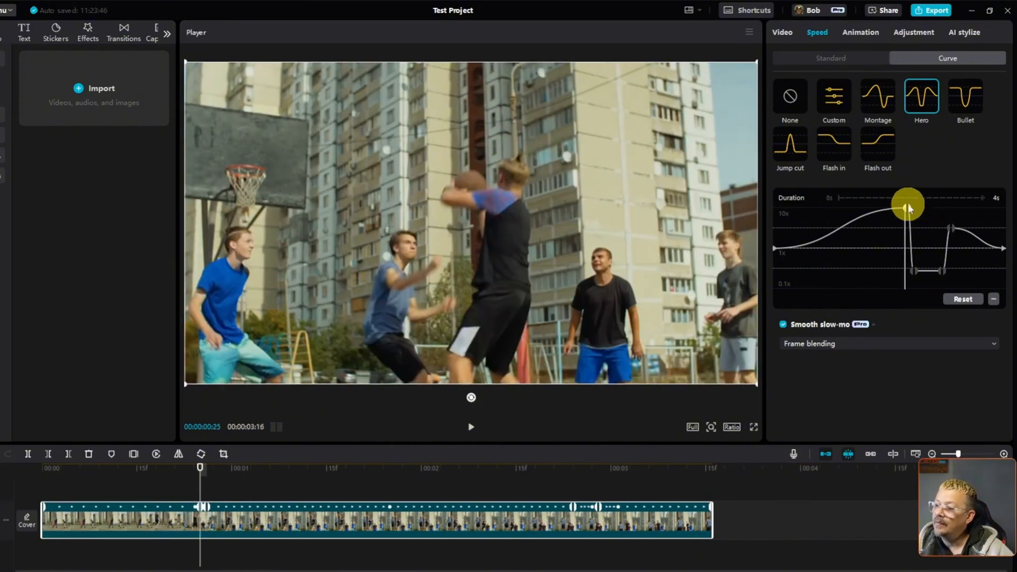
{"action": "left_click_drag", "start_coordinate": [908, 208], "coordinate": [905, 233]}
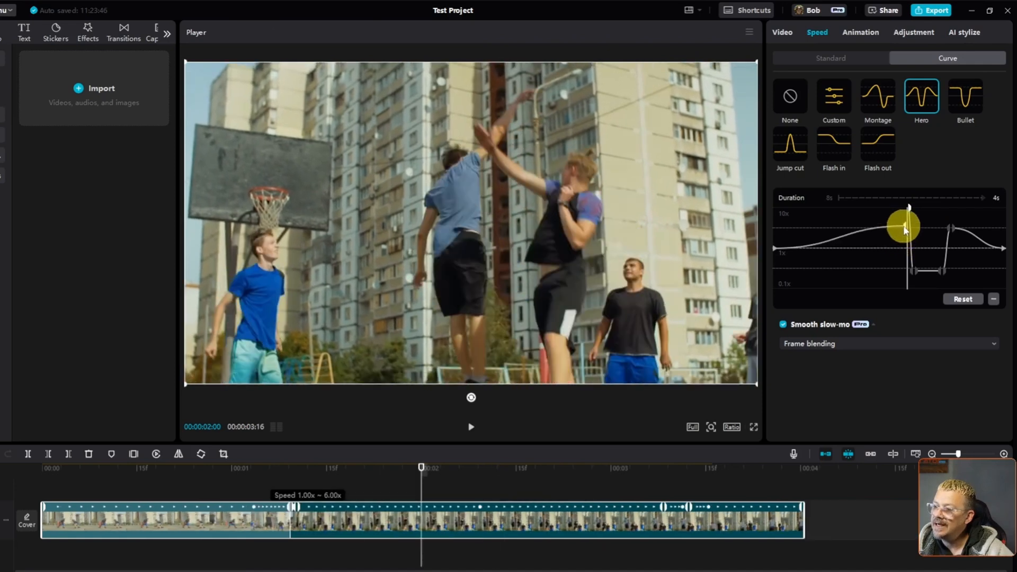
{"action": "left_click_drag", "start_coordinate": [904, 230], "coordinate": [914, 218]}
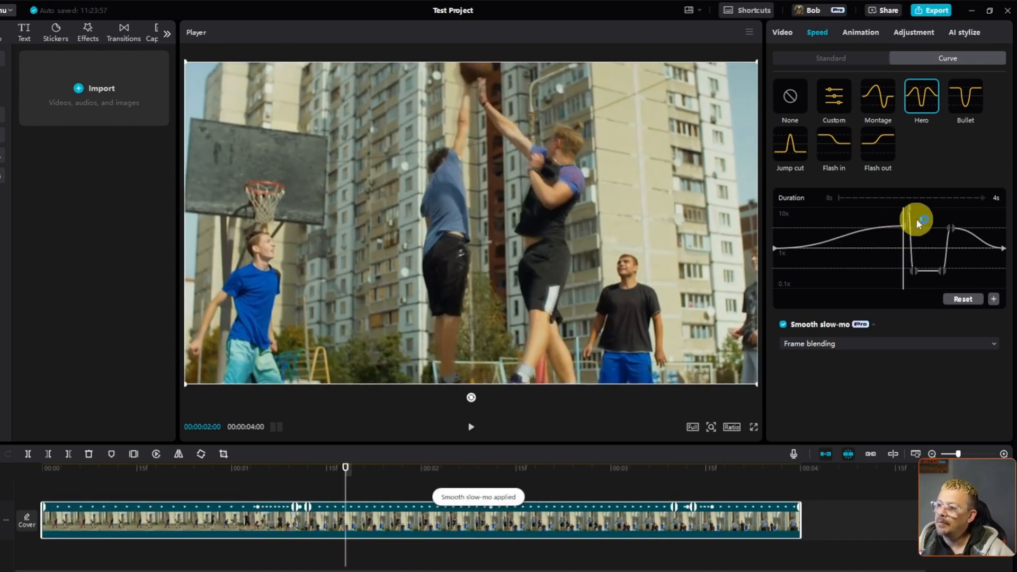
{"action": "left_click", "coordinate": [470, 427]}
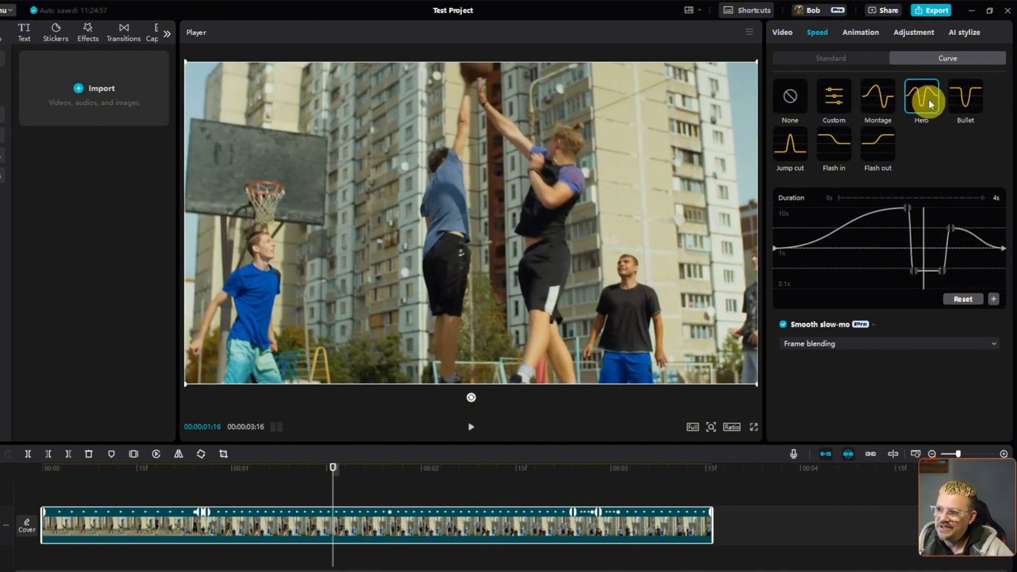
{"action": "mouse_move", "coordinate": [837, 219]}
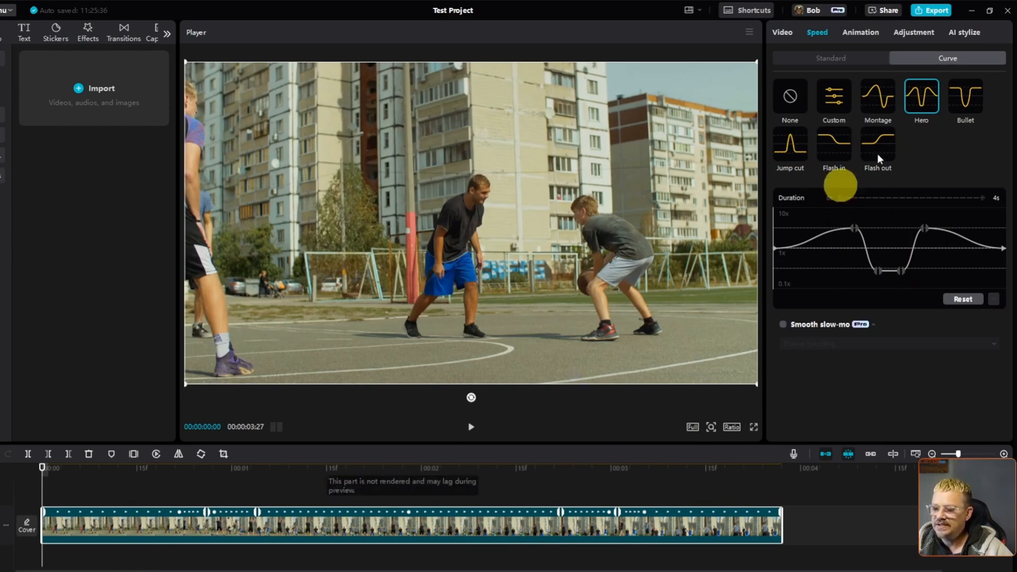
Apply the Montage speed preset to the basketball clip
{"action": "left_click", "coordinate": [789, 96]}
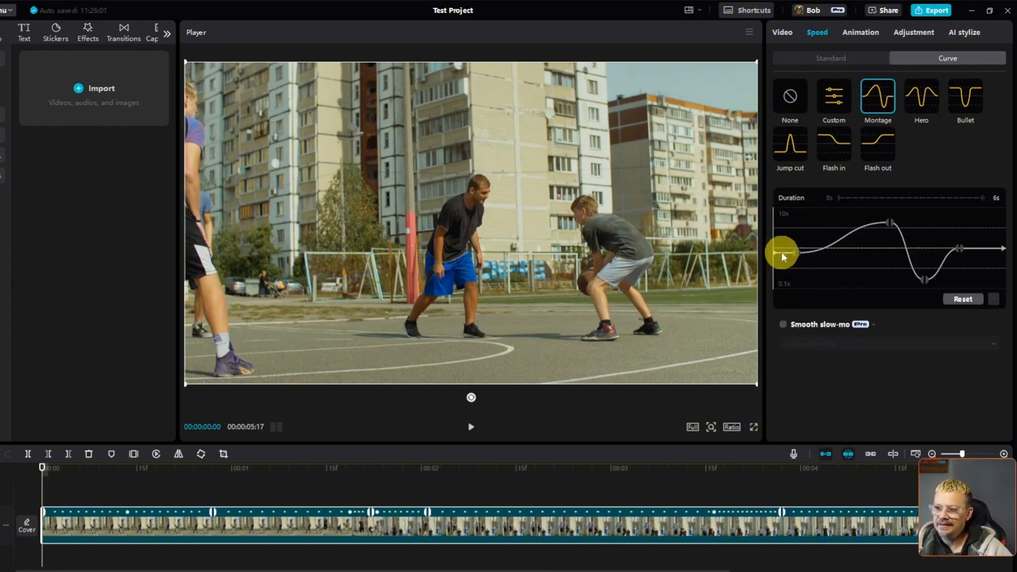
Play the clip with the Montage, Jump cut and Flash out presets, leaving Flash out applied
{"action": "left_click", "coordinate": [470, 426]}
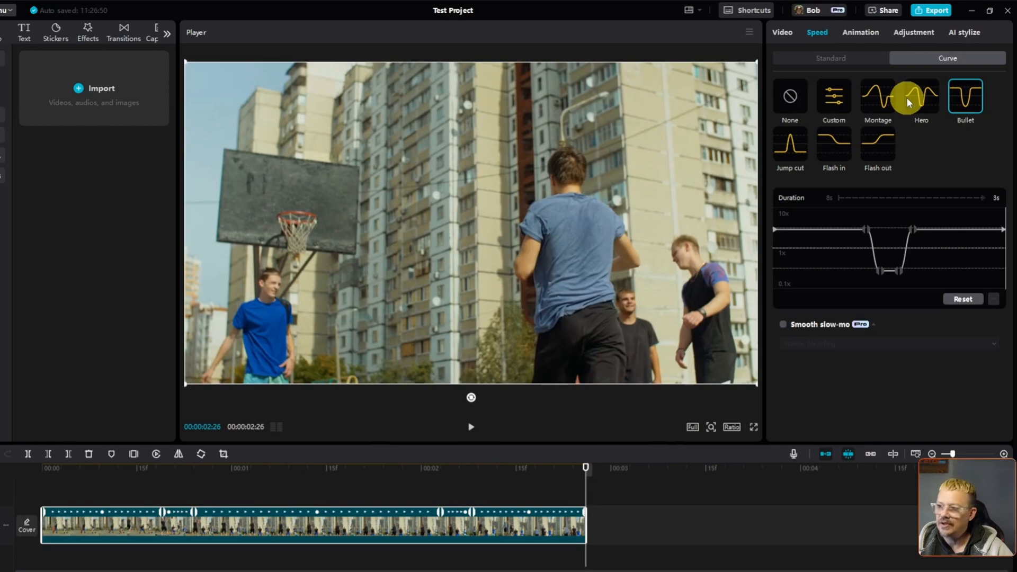
{"action": "mouse_move", "coordinate": [922, 71]}
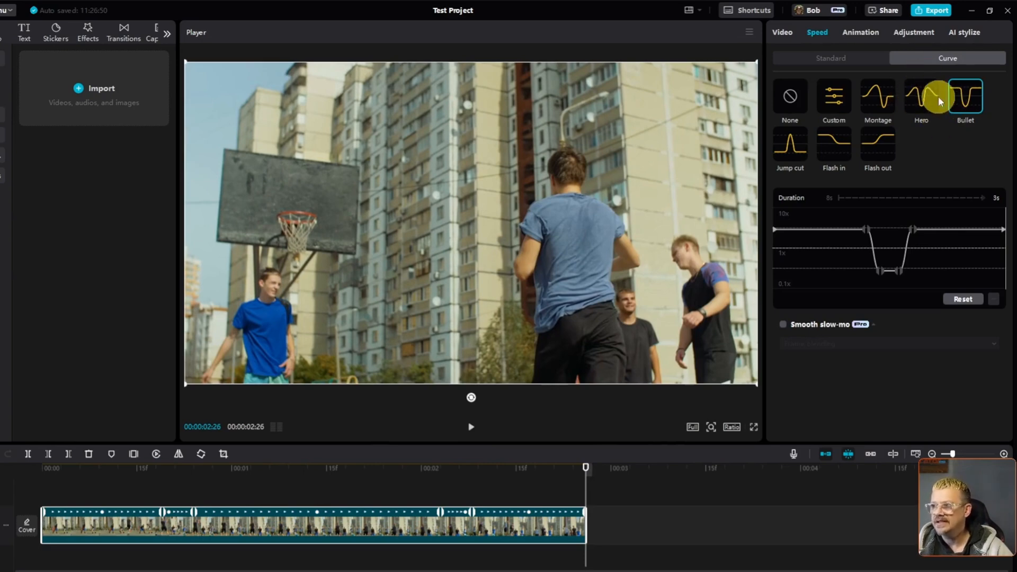
{"action": "mouse_move", "coordinate": [987, 88]}
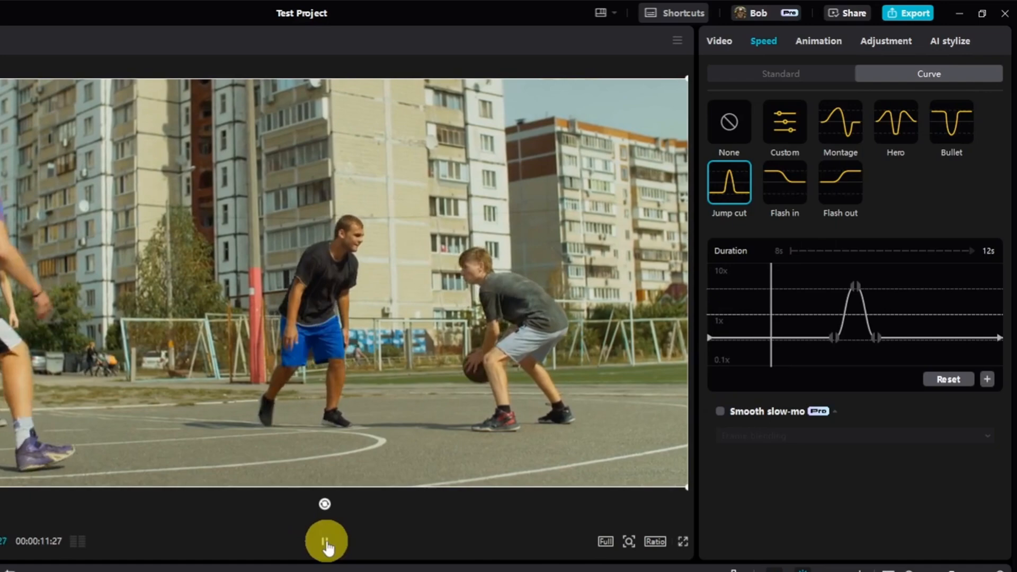
{"action": "left_click", "coordinate": [326, 540]}
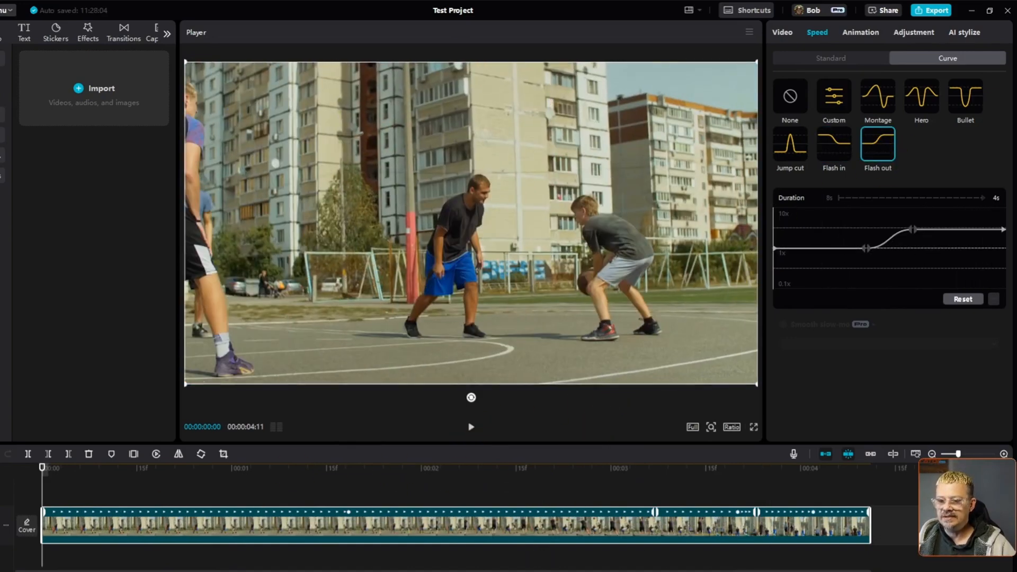
{"action": "left_click", "coordinate": [471, 427]}
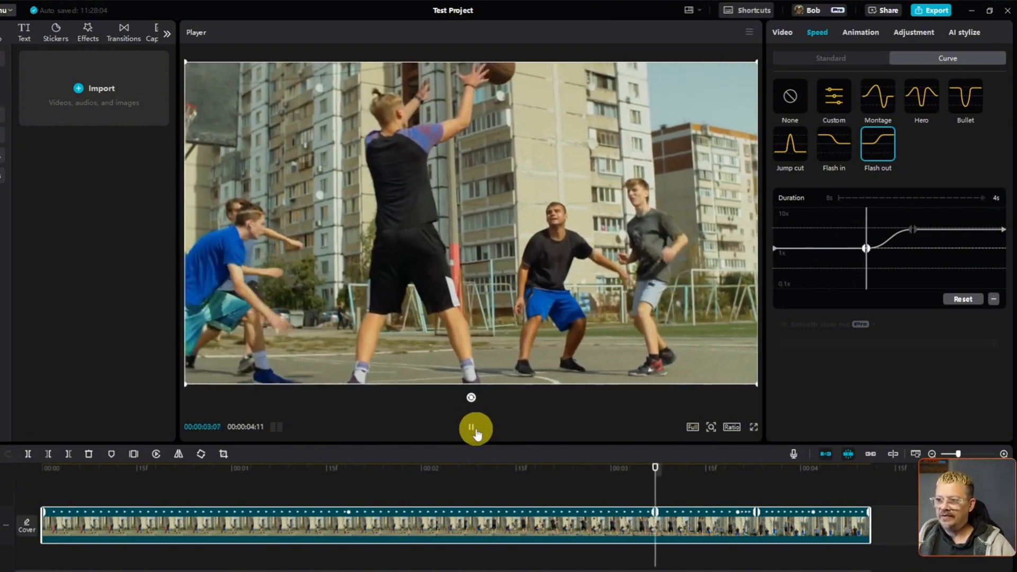
{"action": "left_click", "coordinate": [470, 429]}
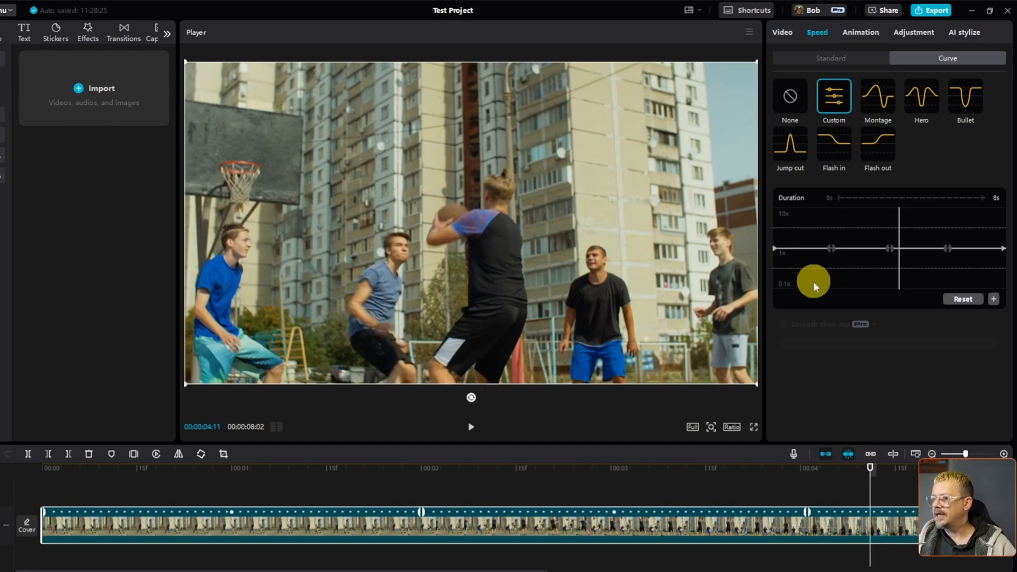
Scrub through the Custom curve preview and drop the middle point toward 0.1x slow motion
{"action": "left_click_drag", "start_coordinate": [813, 281], "coordinate": [947, 255]}
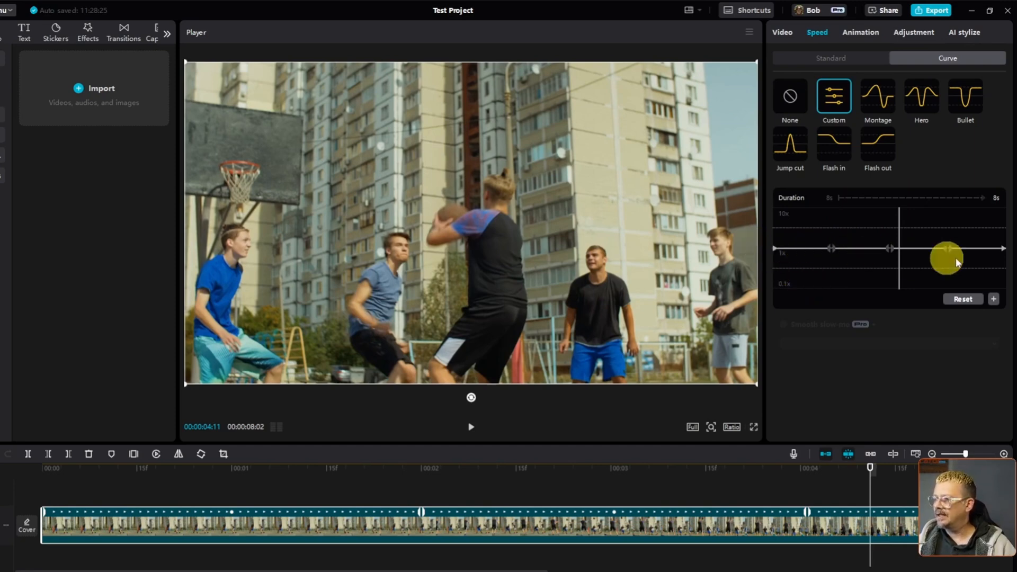
{"action": "left_click_drag", "start_coordinate": [947, 254], "coordinate": [865, 256]}
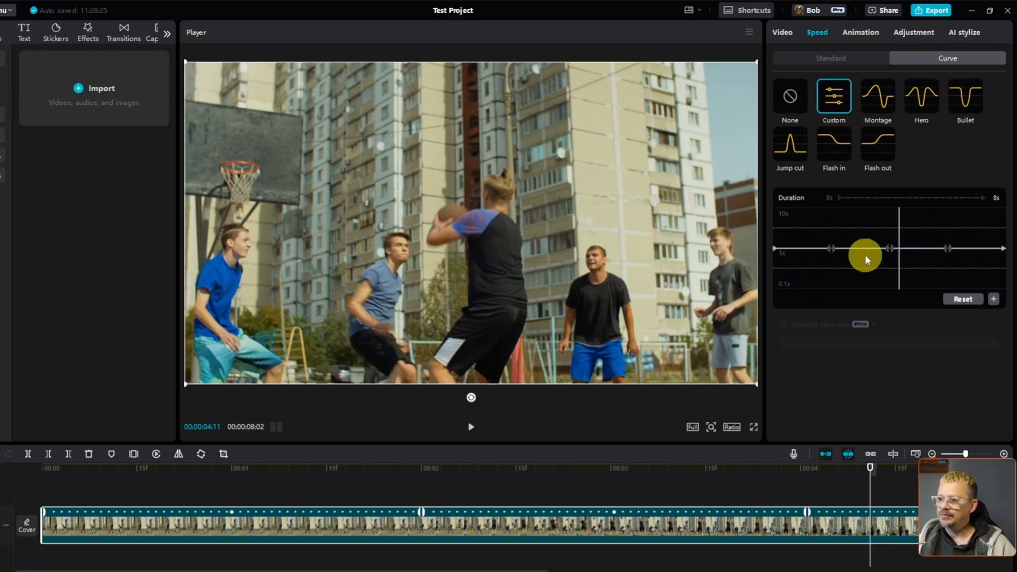
{"action": "left_click_drag", "start_coordinate": [866, 257], "coordinate": [831, 247]}
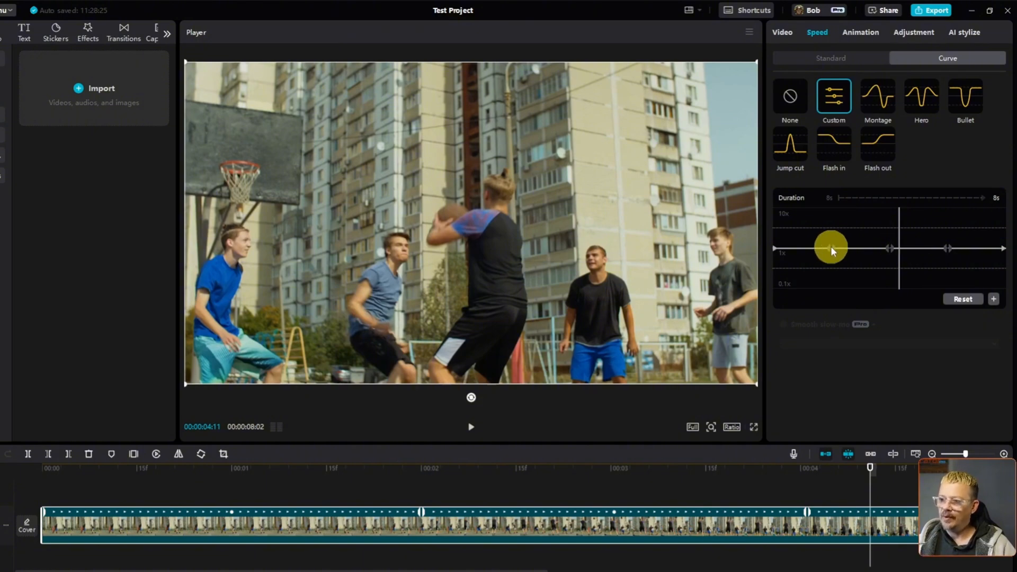
{"action": "left_click_drag", "start_coordinate": [830, 248], "coordinate": [885, 217]}
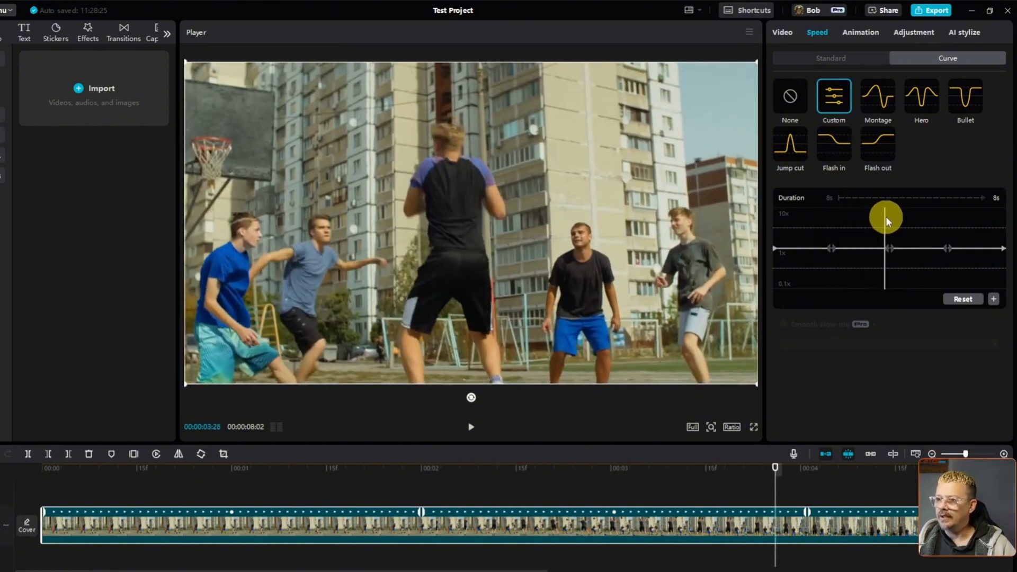
{"action": "left_click_drag", "start_coordinate": [885, 217], "coordinate": [901, 219]}
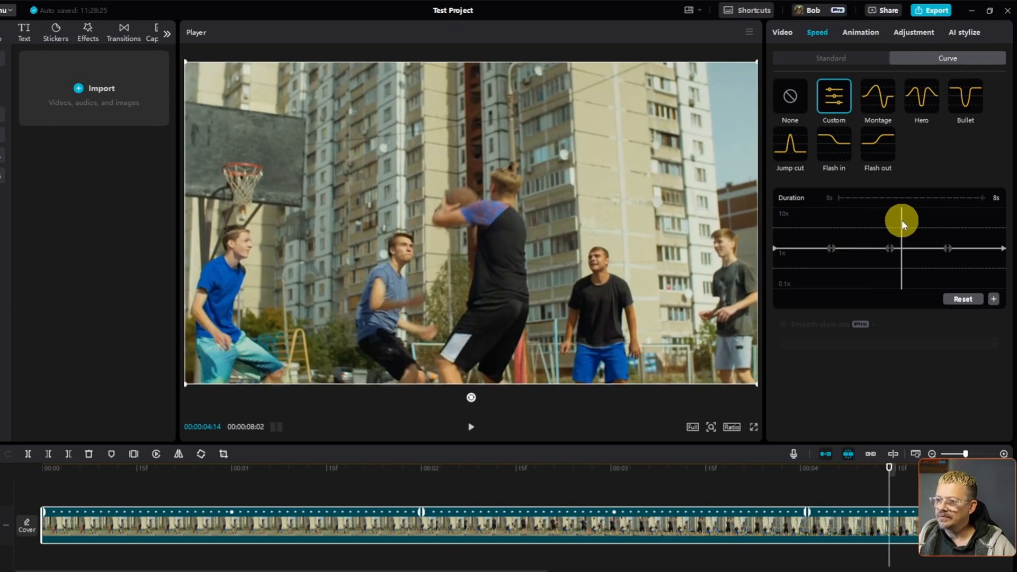
{"action": "left_click_drag", "start_coordinate": [901, 220], "coordinate": [892, 248]}
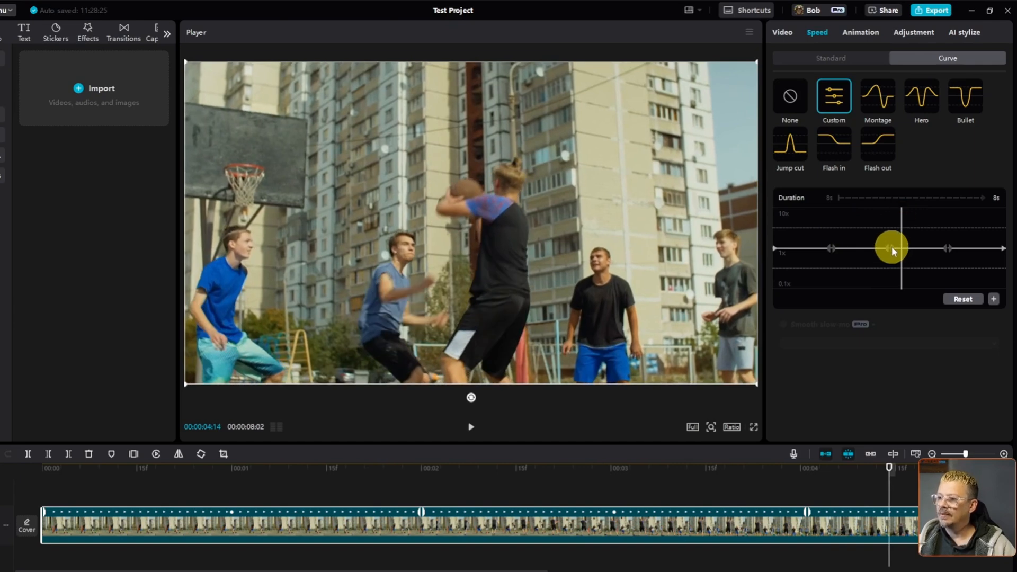
{"action": "mouse_move", "coordinate": [894, 253]}
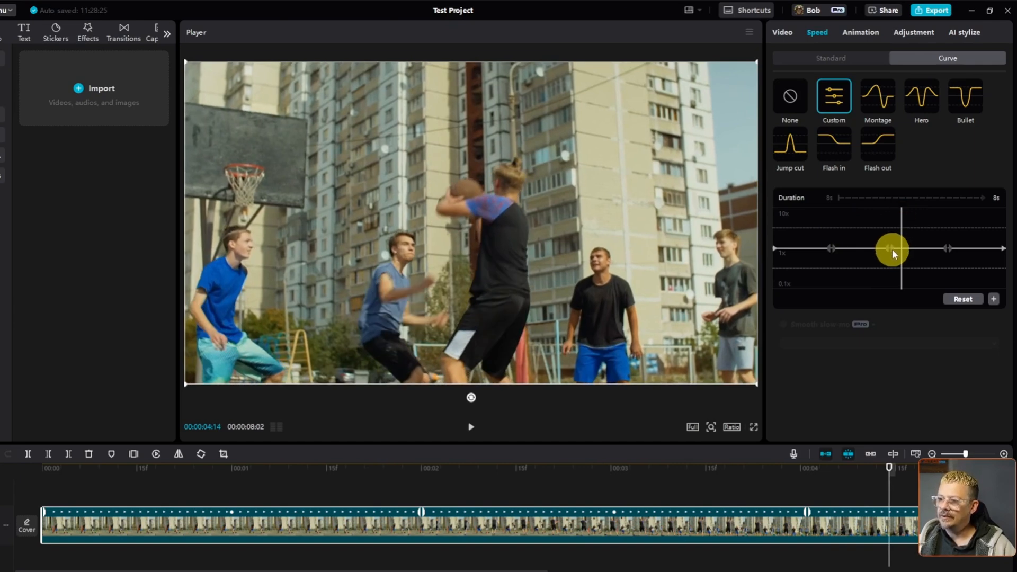
{"action": "left_click_drag", "start_coordinate": [892, 250], "coordinate": [892, 278]}
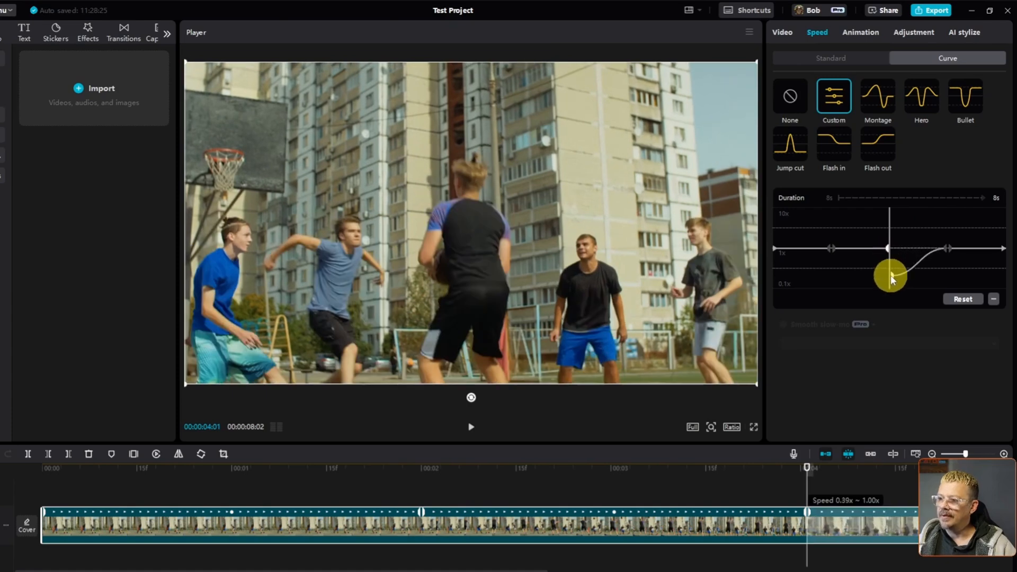
Drop the following curve points to hold the later section at the slowest speed
{"action": "left_click_drag", "start_coordinate": [892, 277], "coordinate": [901, 219]}
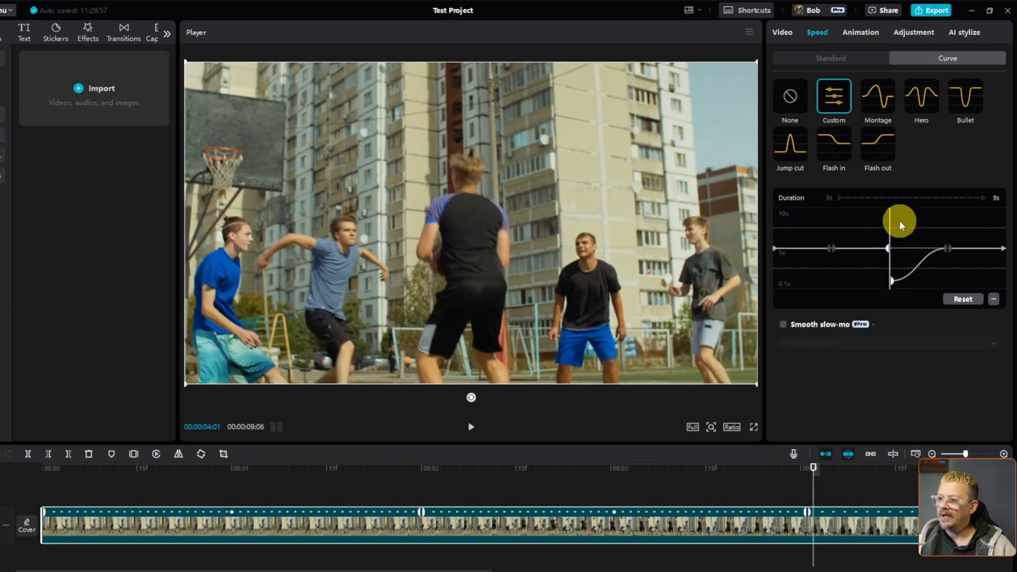
{"action": "left_click_drag", "start_coordinate": [899, 220], "coordinate": [911, 220]}
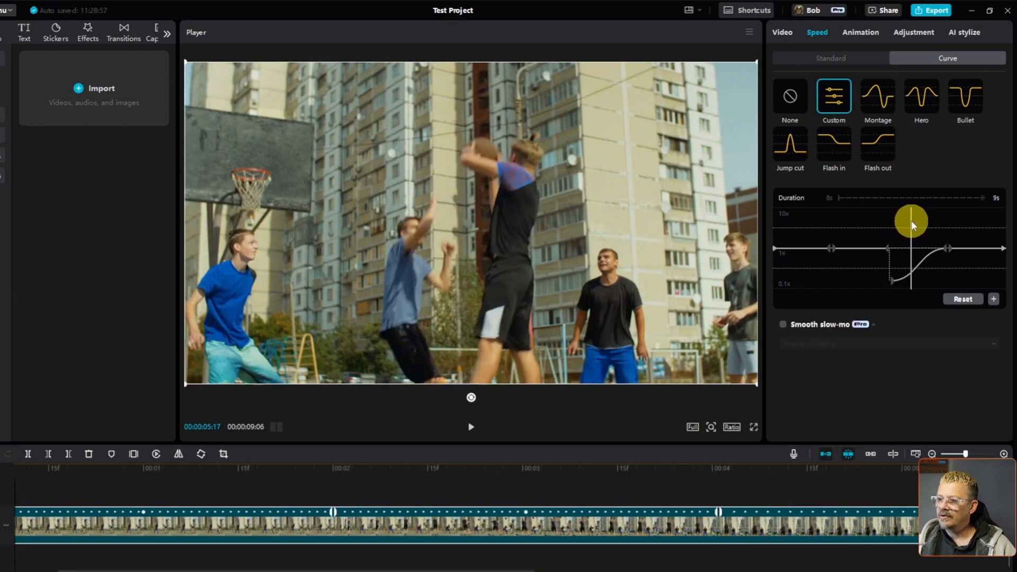
{"action": "left_click_drag", "start_coordinate": [911, 219], "coordinate": [934, 219]}
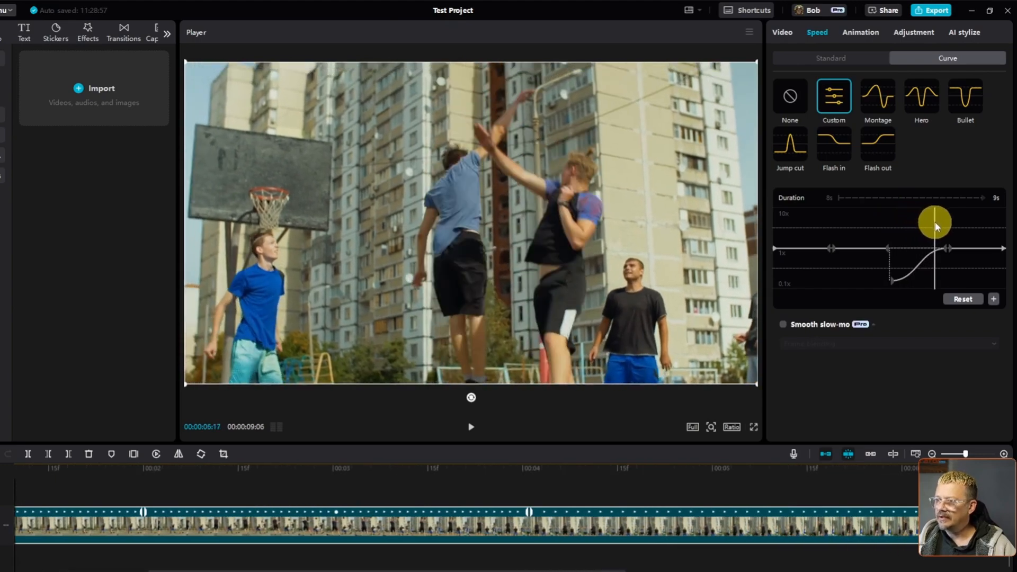
{"action": "left_click_drag", "start_coordinate": [935, 221], "coordinate": [947, 245]}
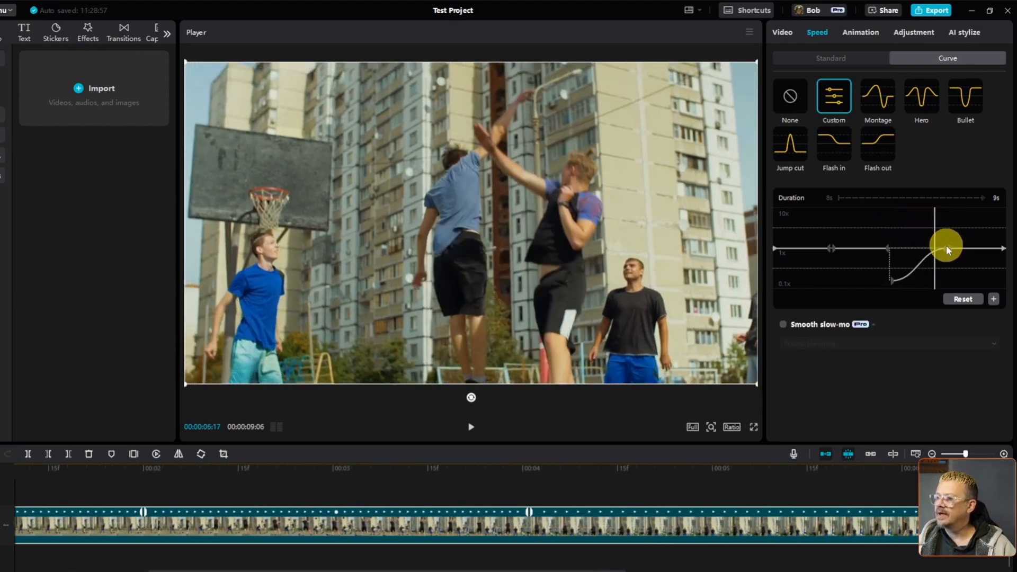
{"action": "left_click_drag", "start_coordinate": [944, 244], "coordinate": [934, 280]}
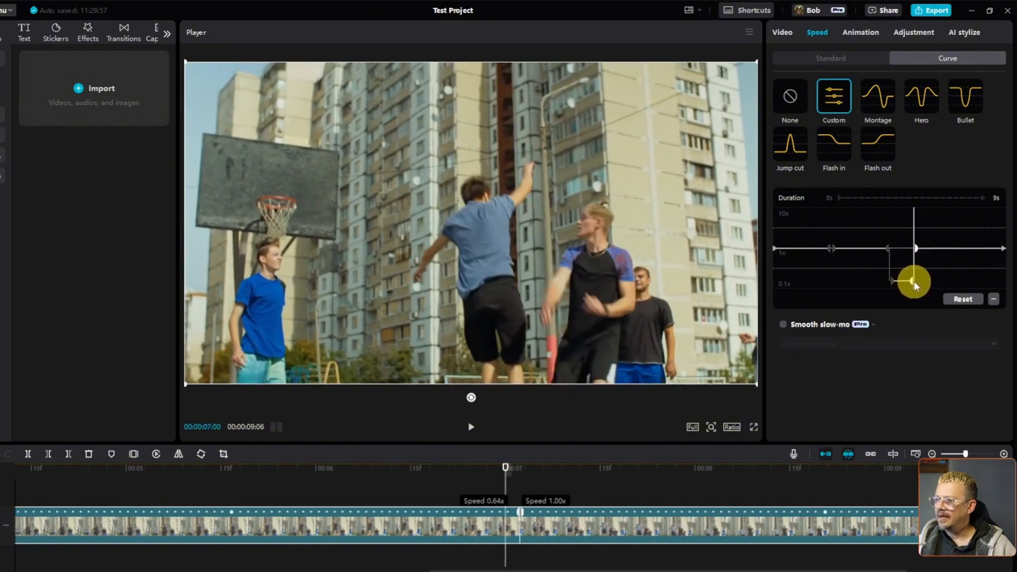
{"action": "left_click_drag", "start_coordinate": [914, 279], "coordinate": [944, 237]}
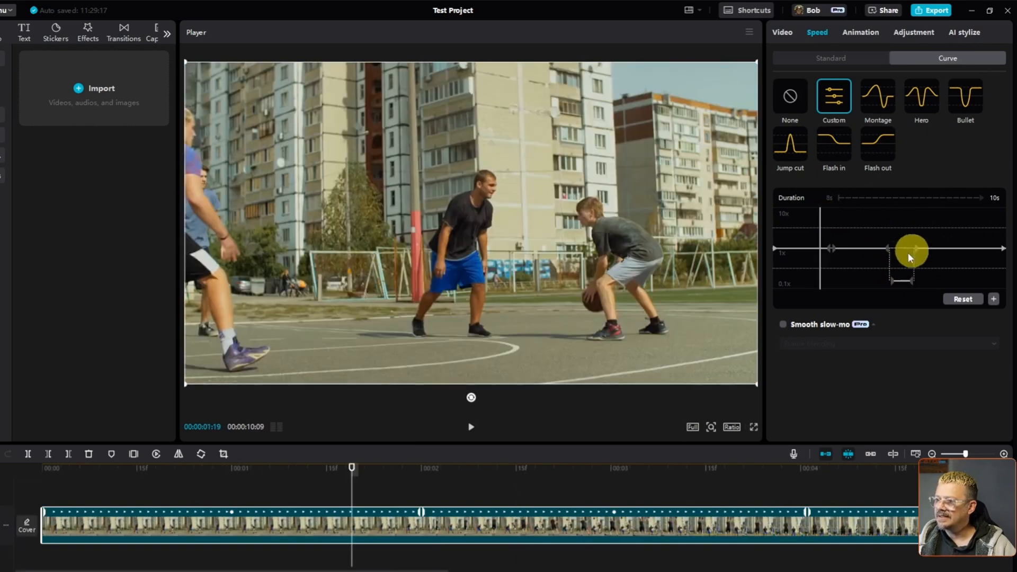
Push the early curve point up toward 10x so the clip races through its start
{"action": "left_click_drag", "start_coordinate": [911, 252], "coordinate": [917, 280]}
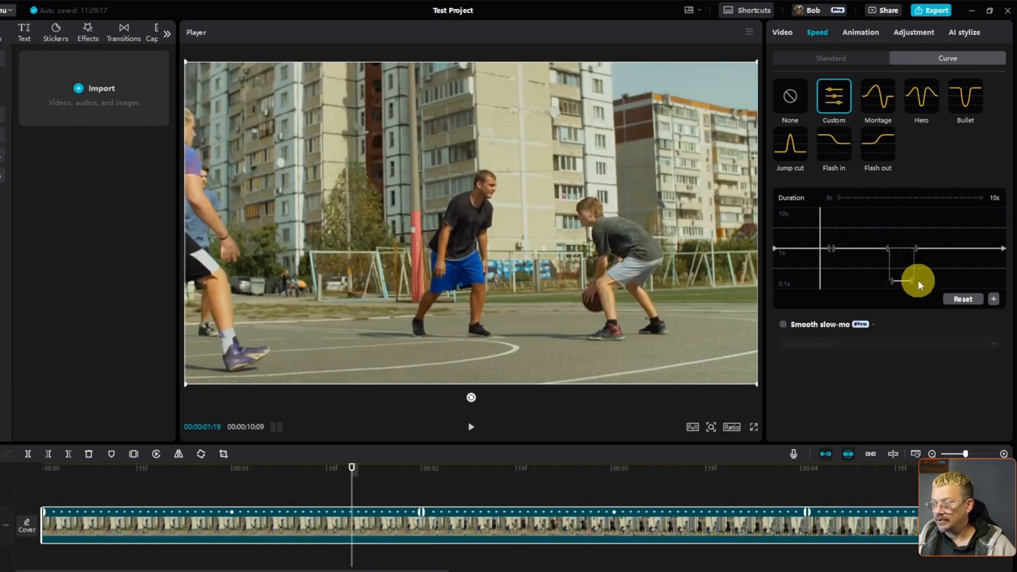
{"action": "left_click_drag", "start_coordinate": [917, 279], "coordinate": [843, 248]}
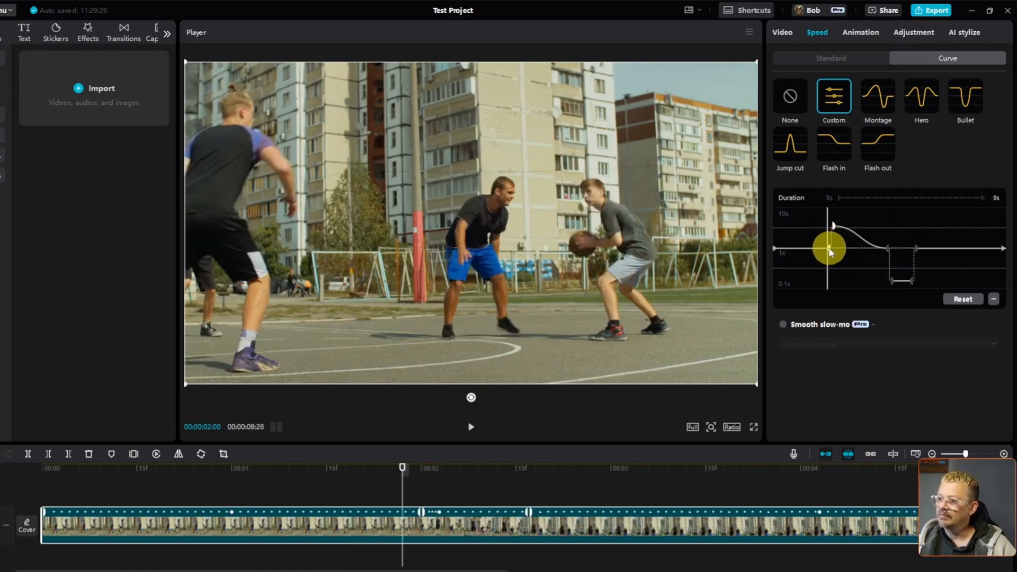
{"action": "left_click_drag", "start_coordinate": [831, 250], "coordinate": [834, 220]}
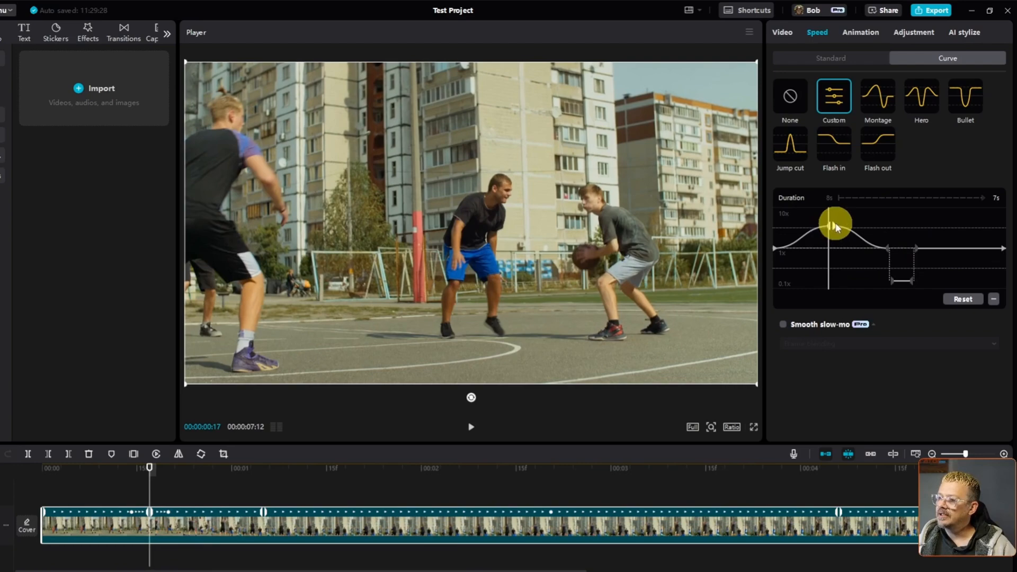